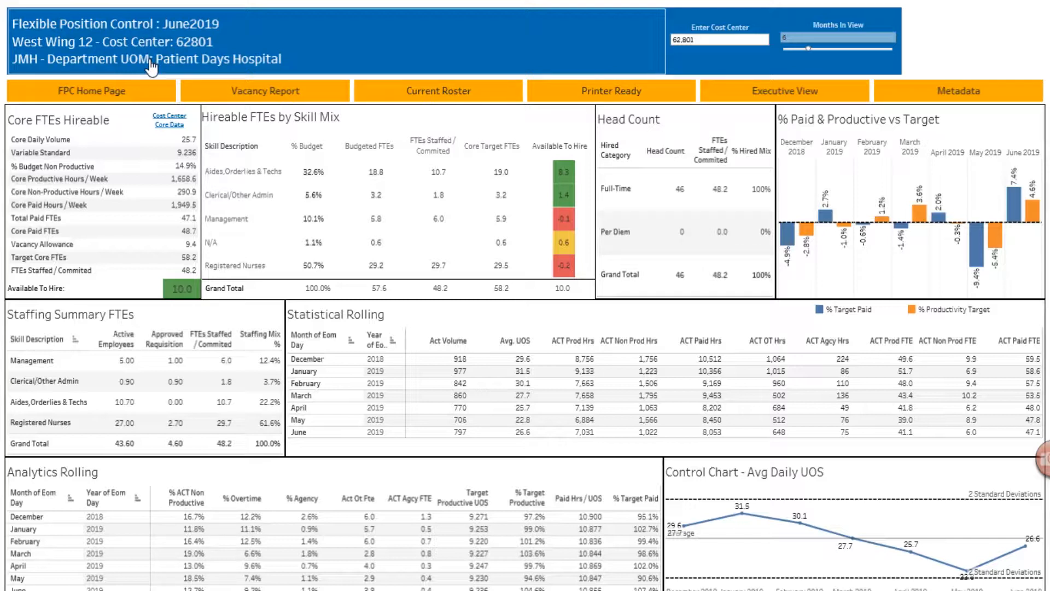
mouse_move(44, 31)
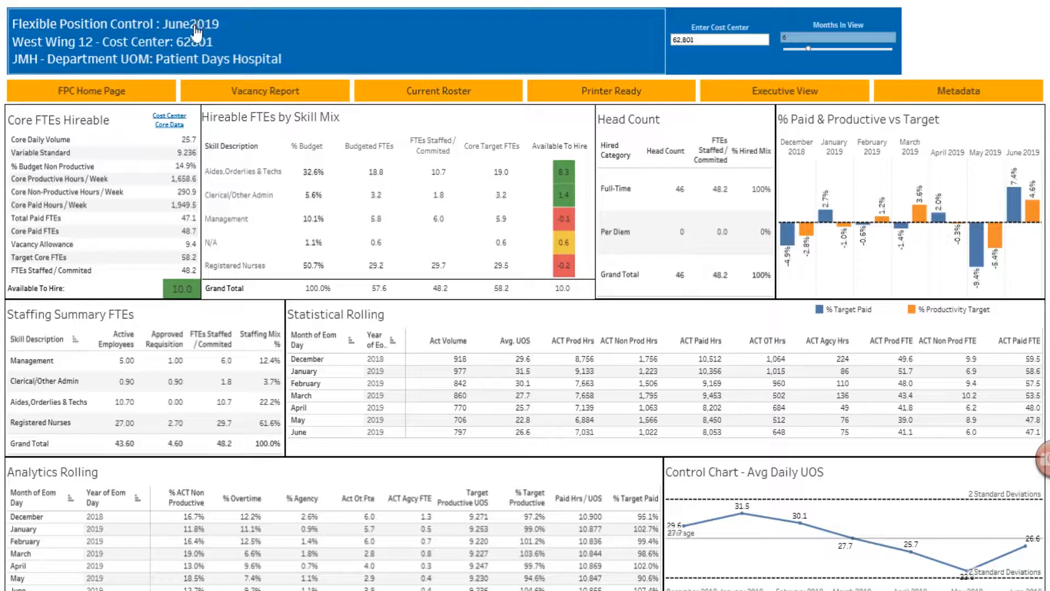
mouse_move(241, 32)
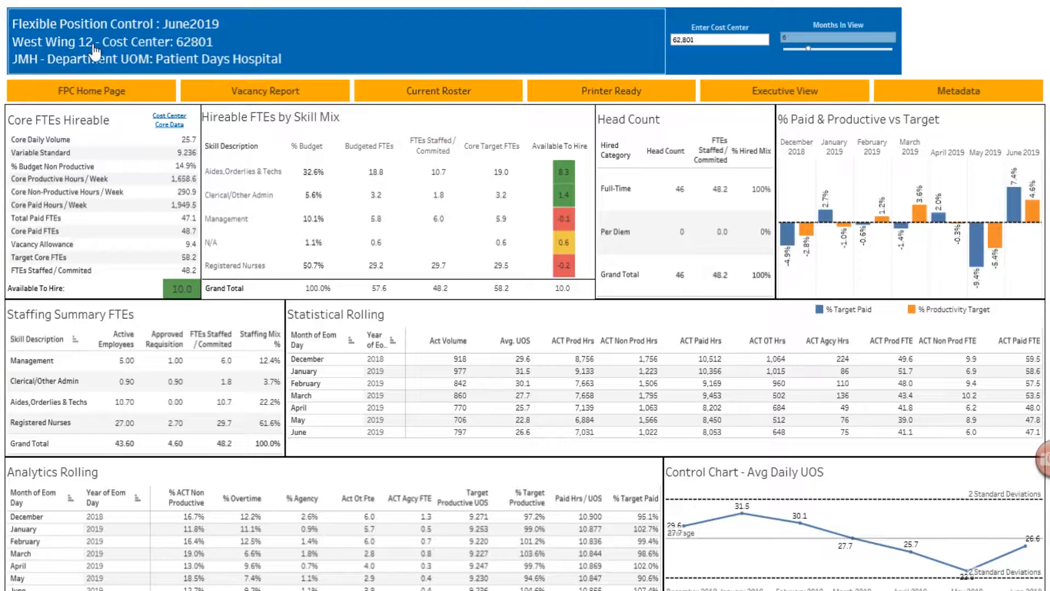
mouse_move(231, 52)
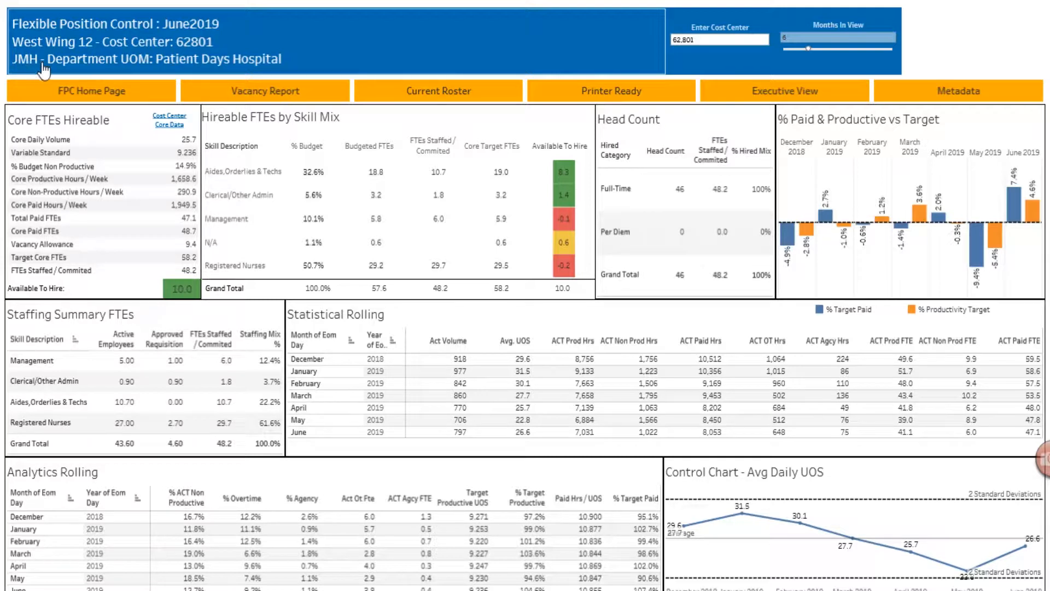
mouse_move(107, 67)
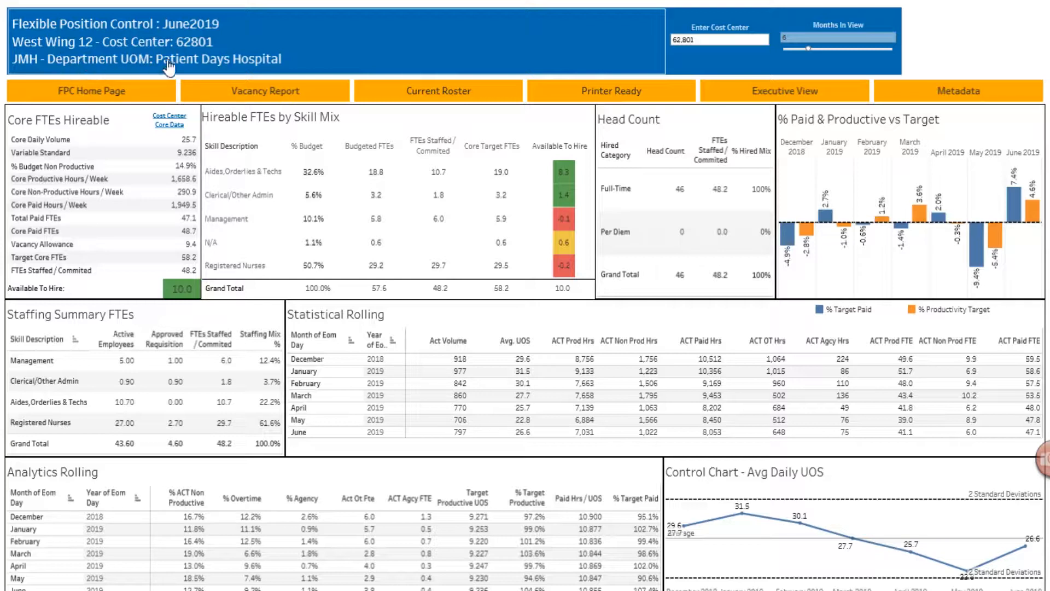
mouse_move(224, 70)
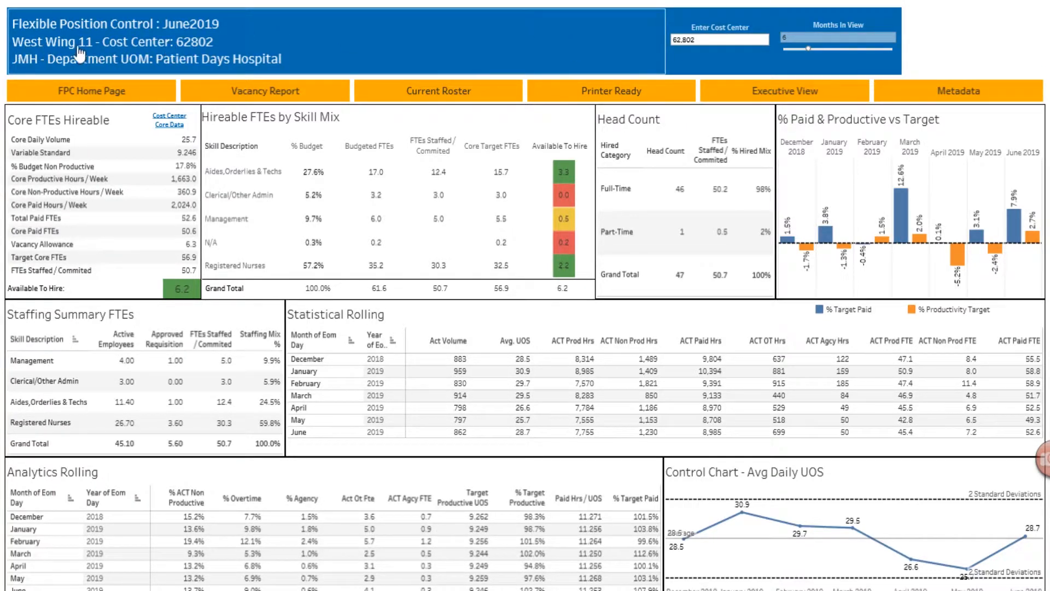
mouse_move(235, 66)
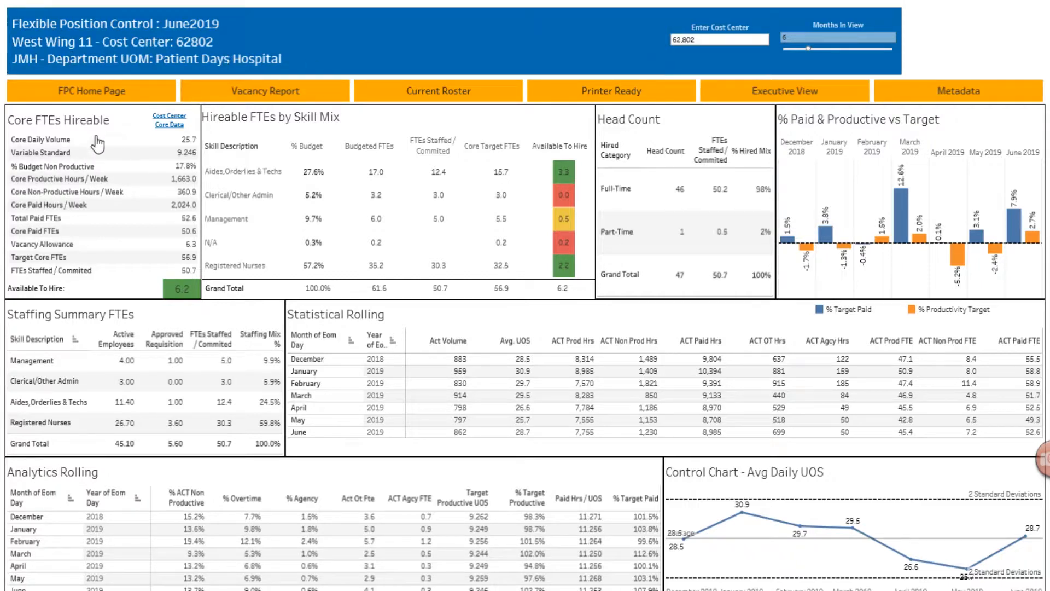
mouse_move(100, 142)
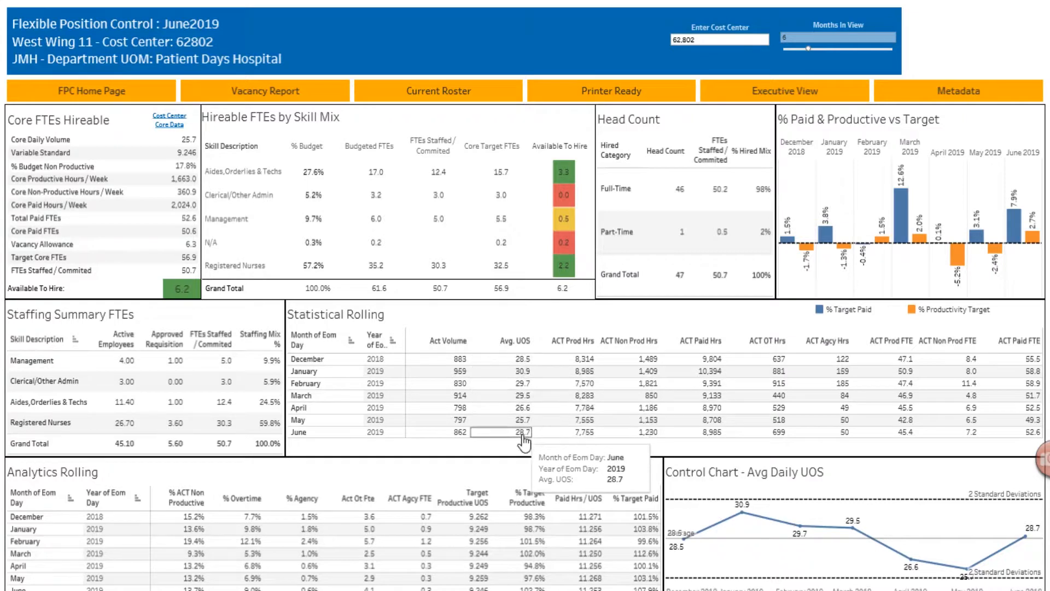
mouse_move(521, 388)
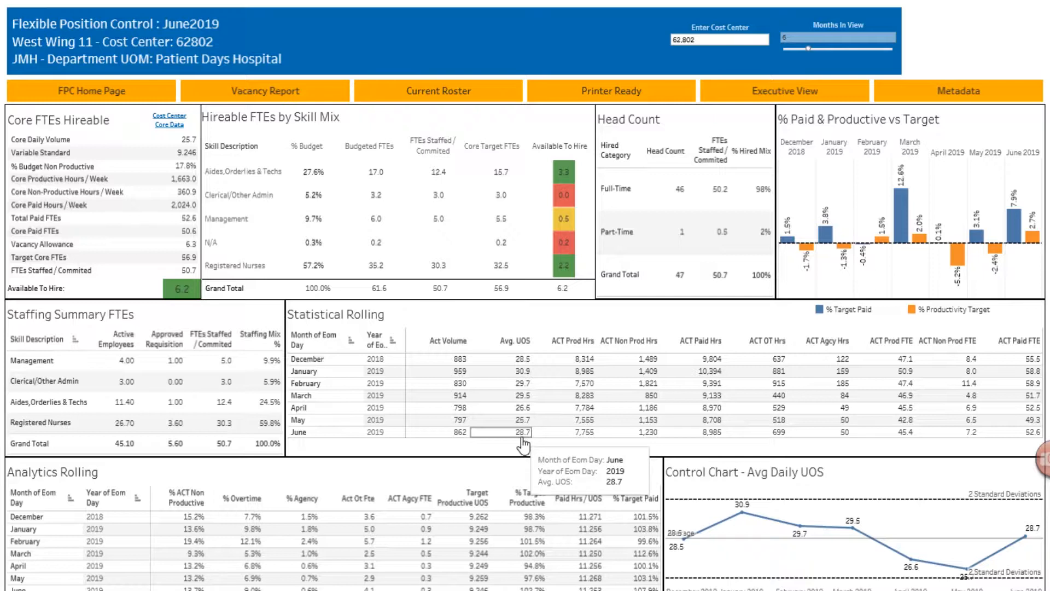
mouse_move(517, 420)
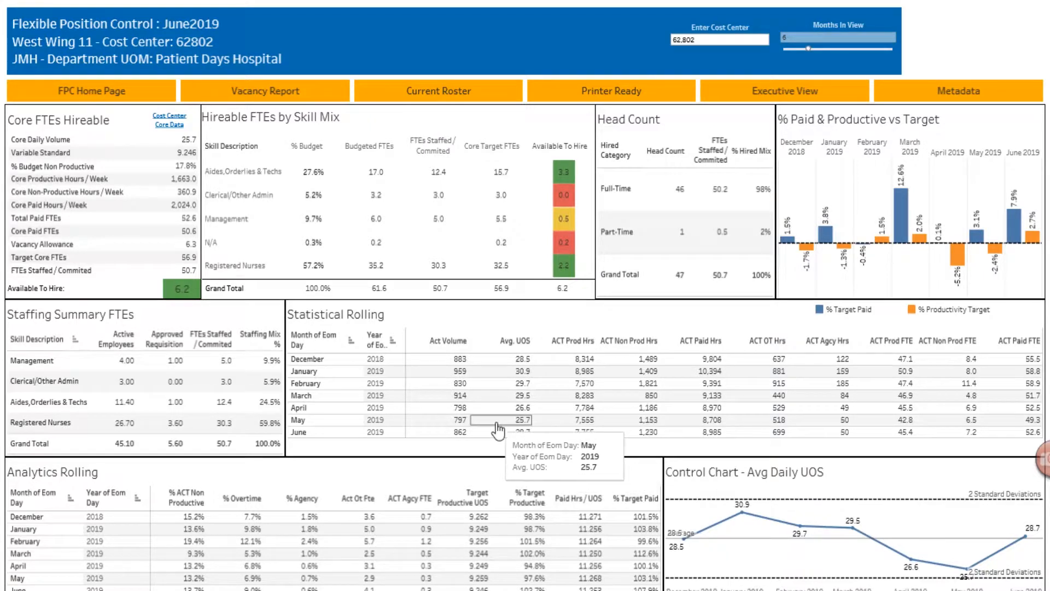
mouse_move(492, 449)
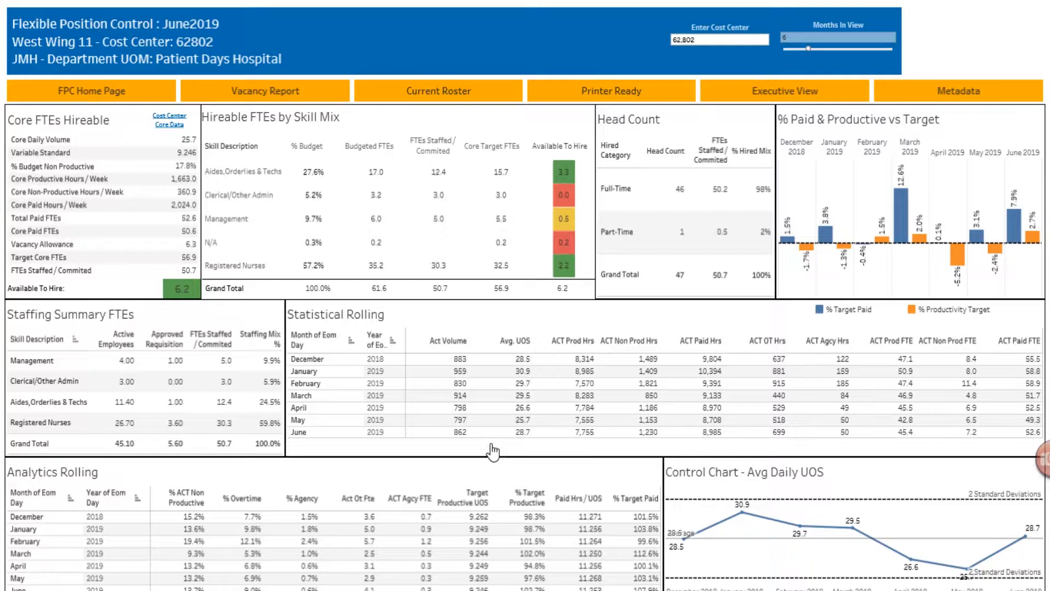
mouse_move(499, 371)
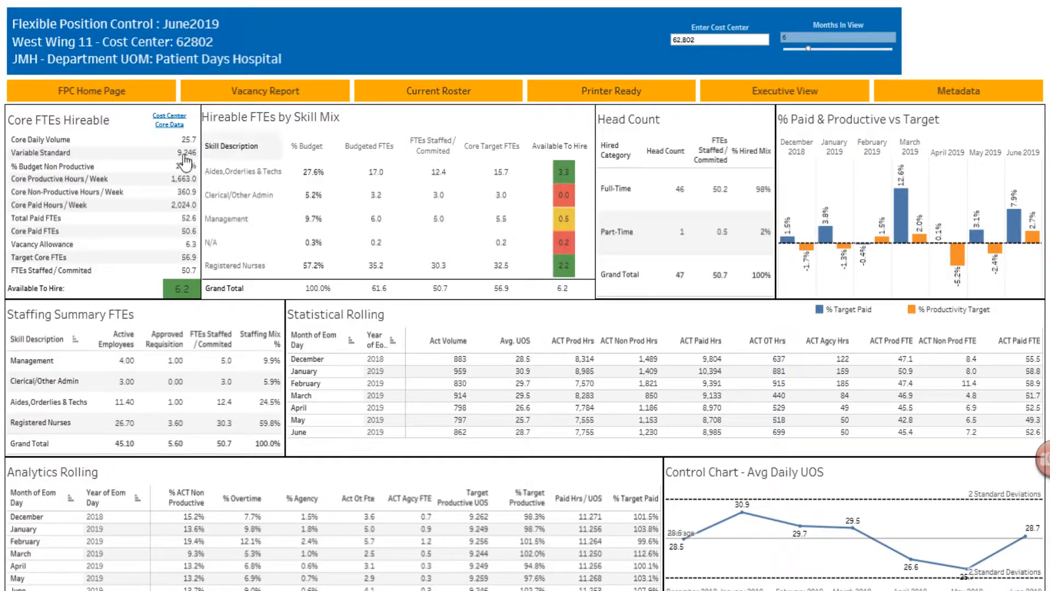
mouse_move(157, 139)
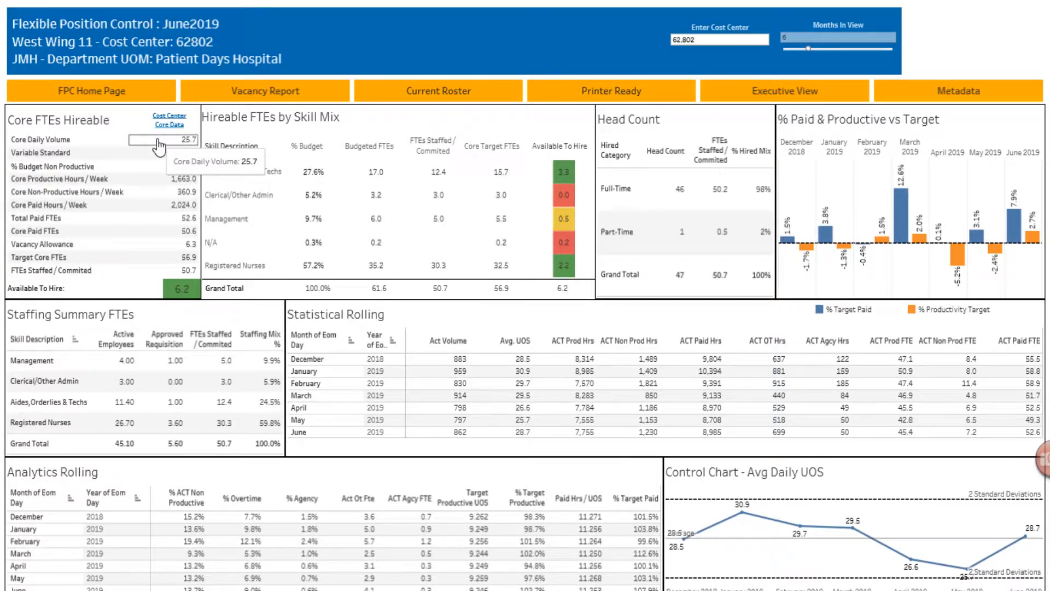
mouse_move(153, 267)
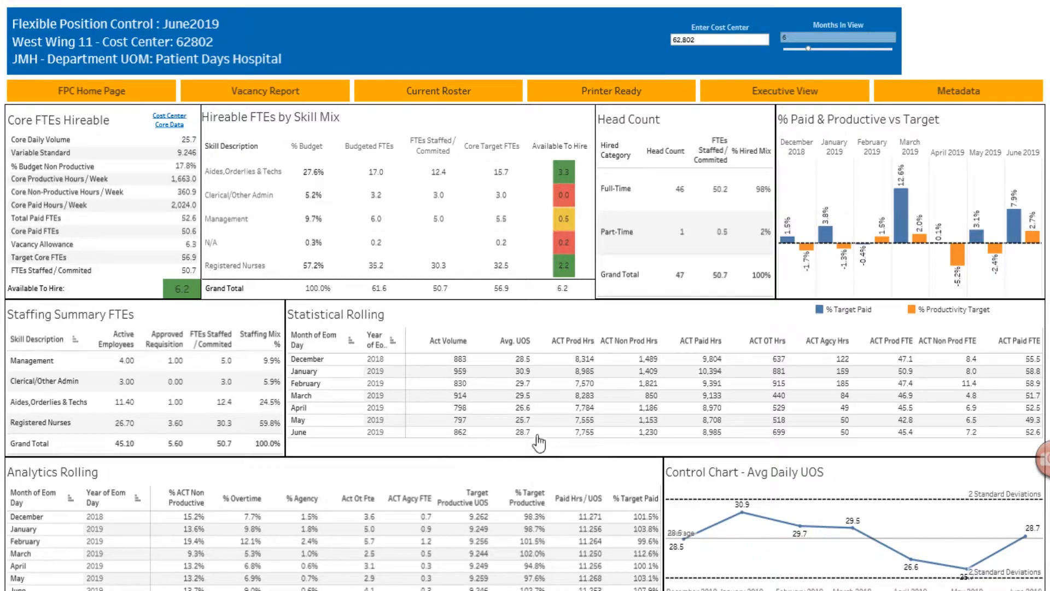
mouse_move(572, 420)
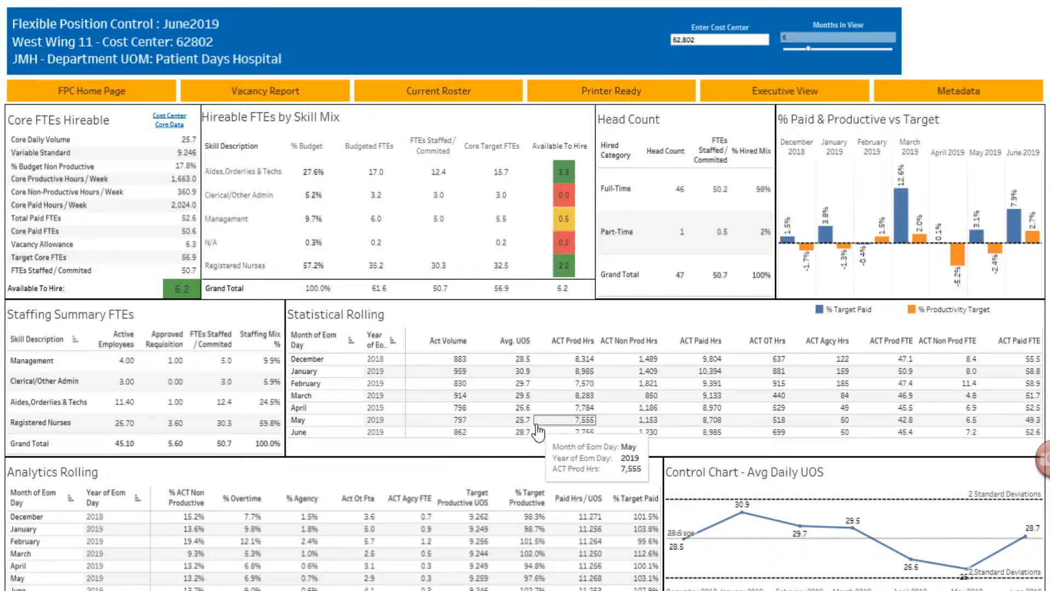
mouse_move(509, 428)
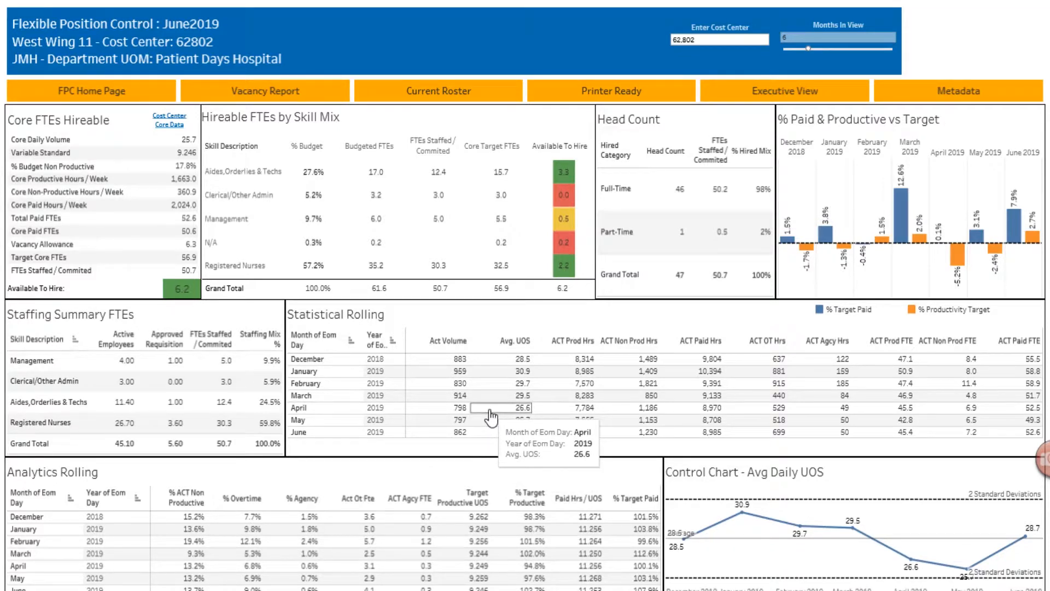
mouse_move(501, 432)
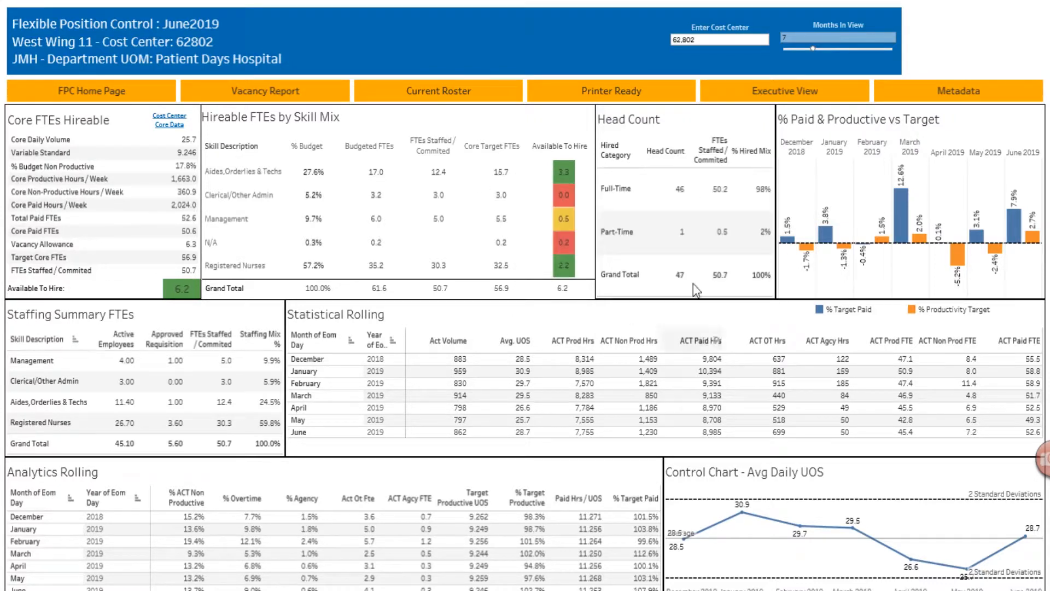
mouse_move(963, 185)
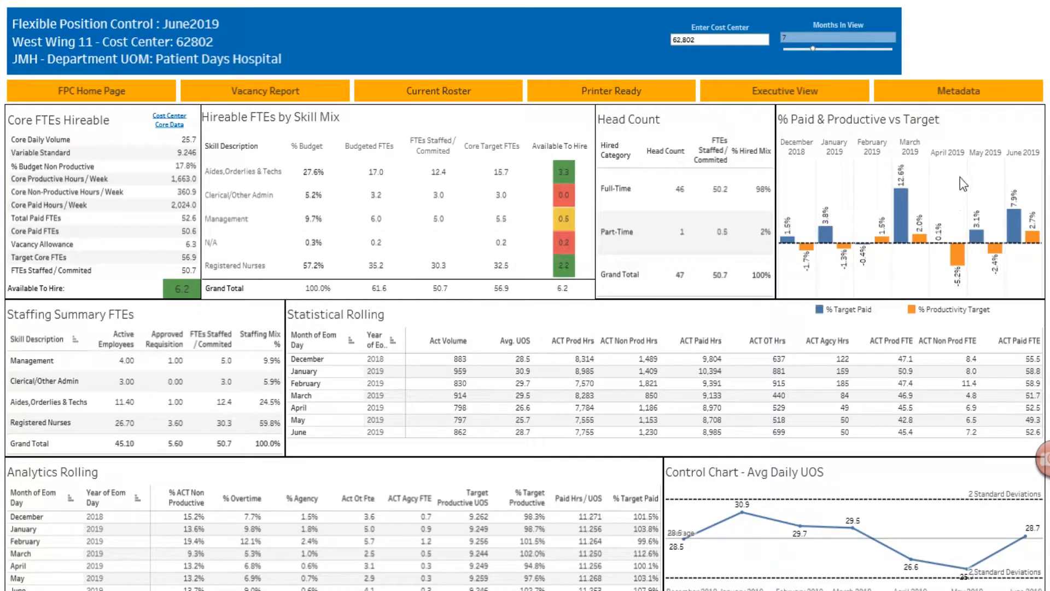
mouse_move(473, 476)
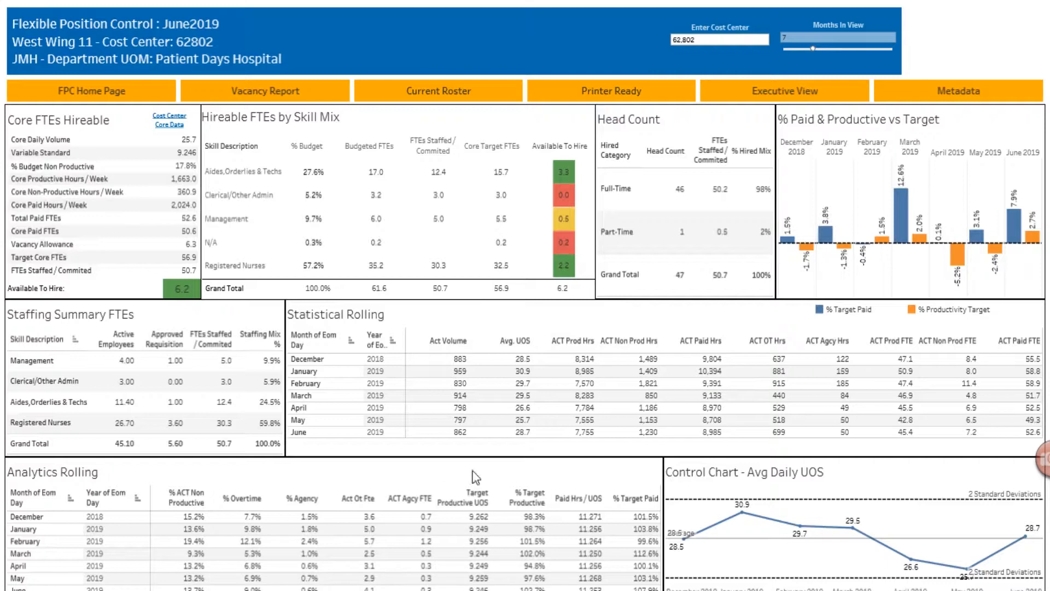
mouse_move(274, 181)
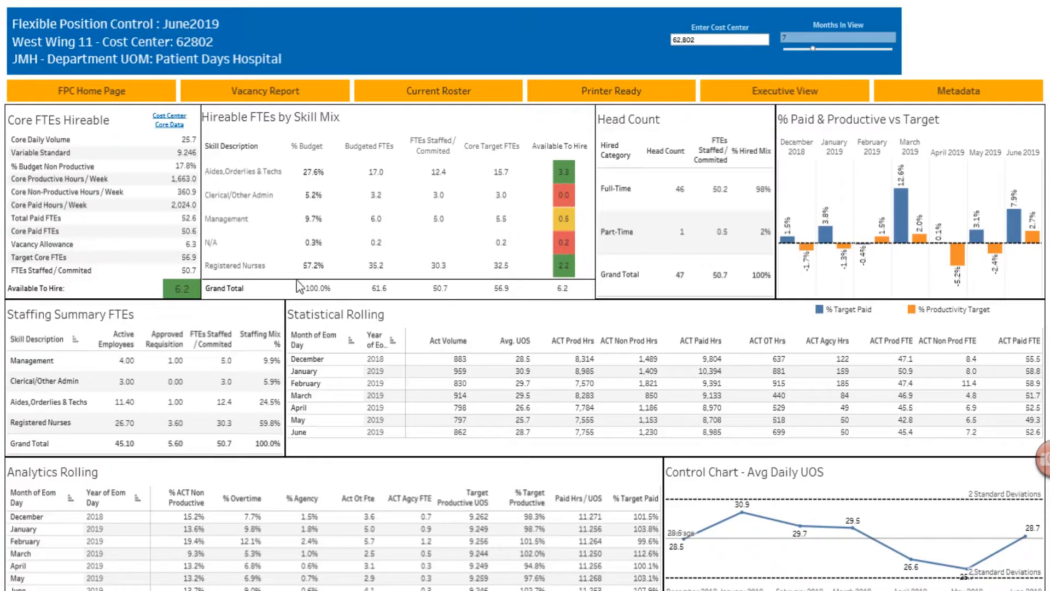
mouse_move(90, 290)
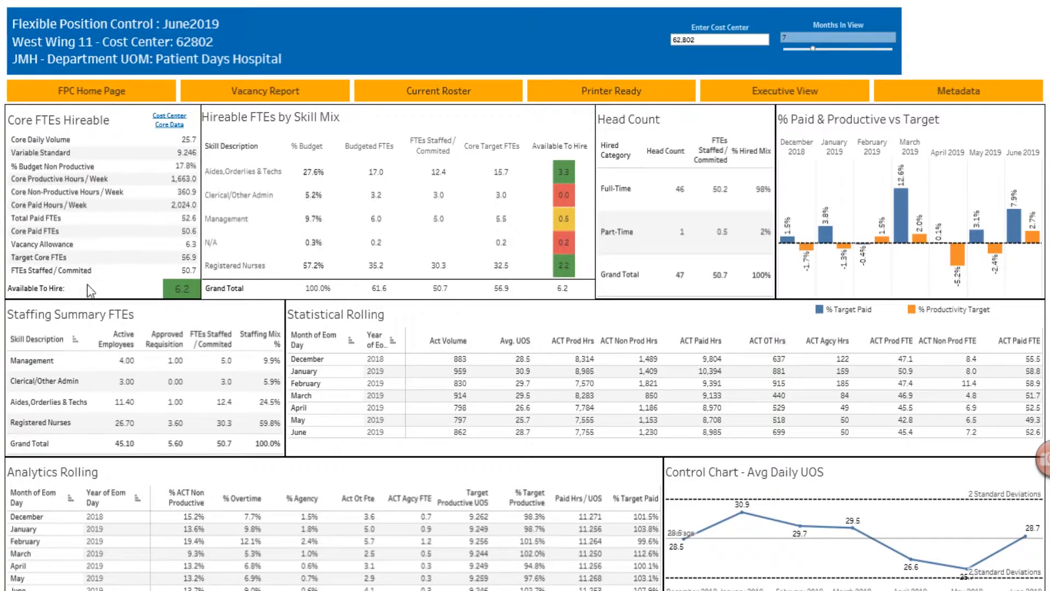
mouse_move(181, 288)
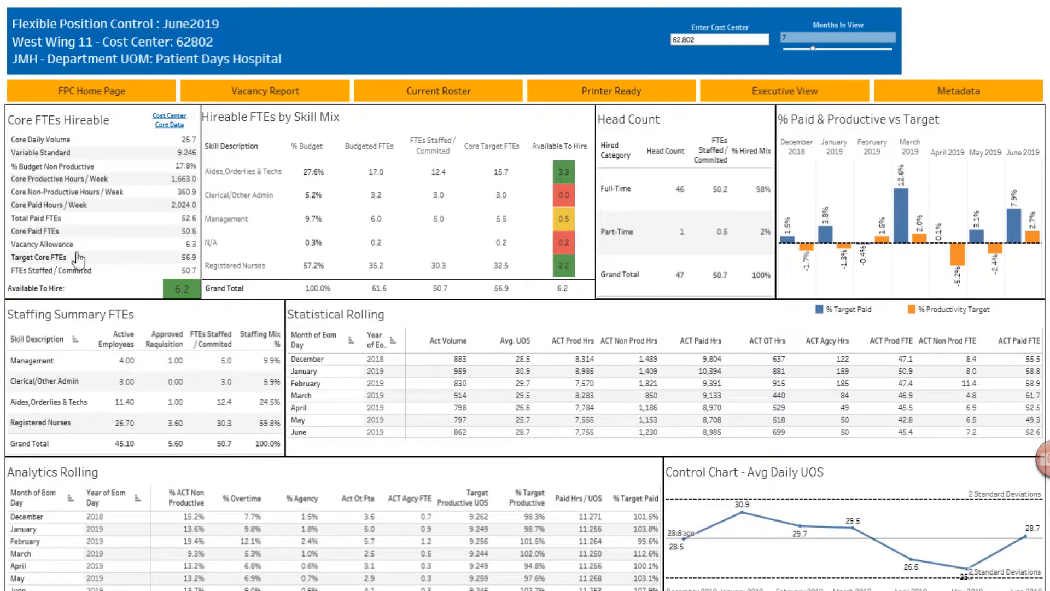
mouse_move(181, 231)
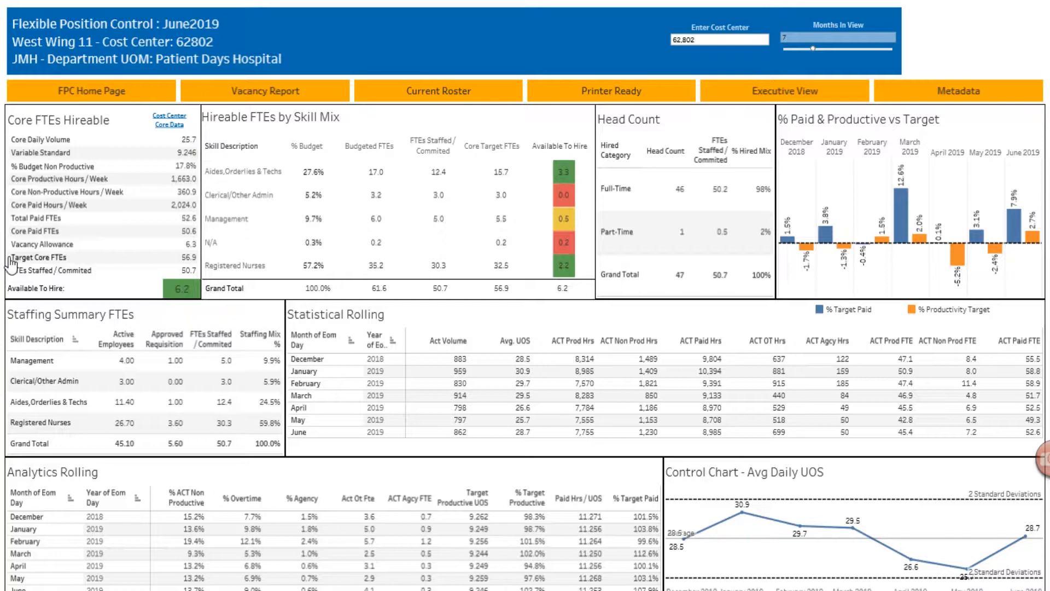
mouse_move(155, 268)
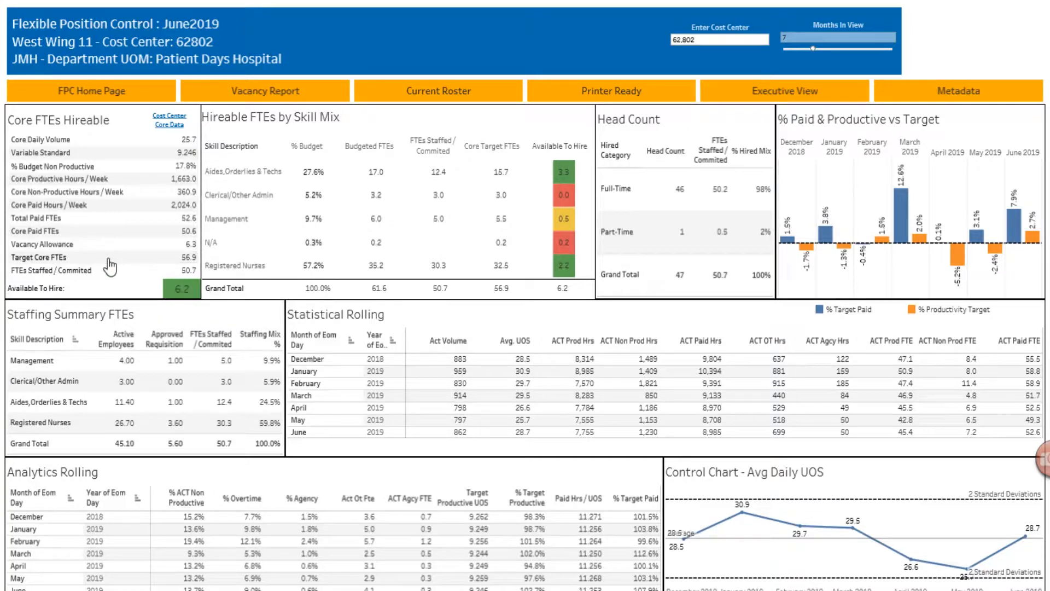
mouse_move(167, 257)
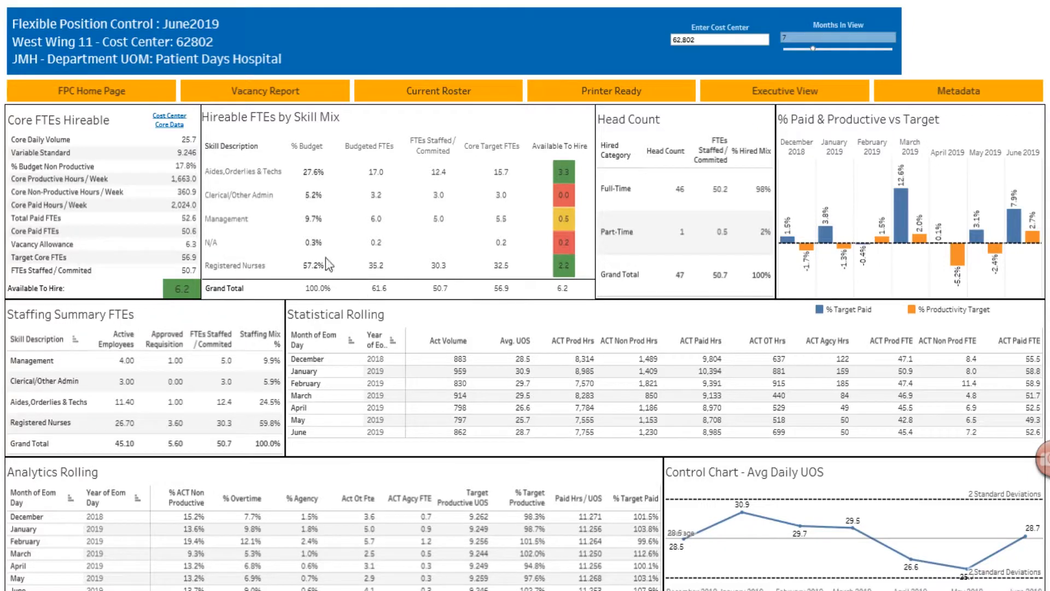
mouse_move(306, 172)
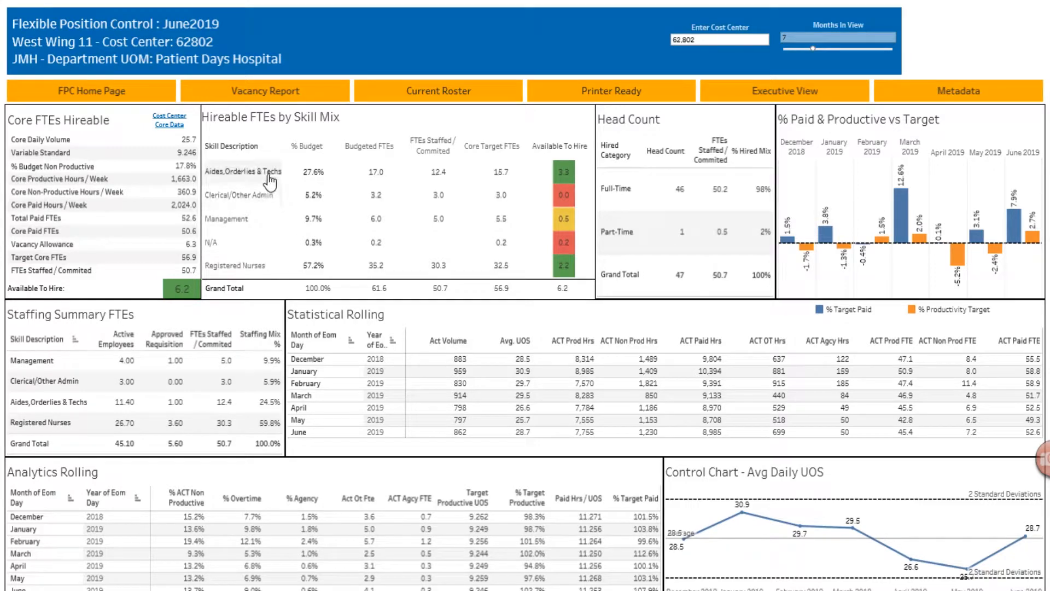
mouse_move(231, 251)
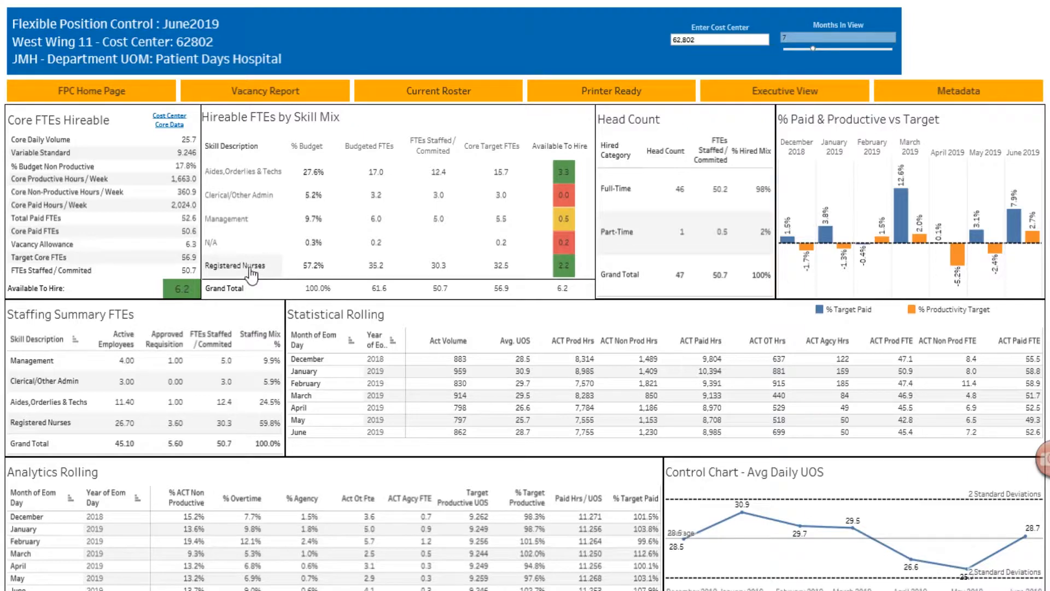
mouse_move(237, 288)
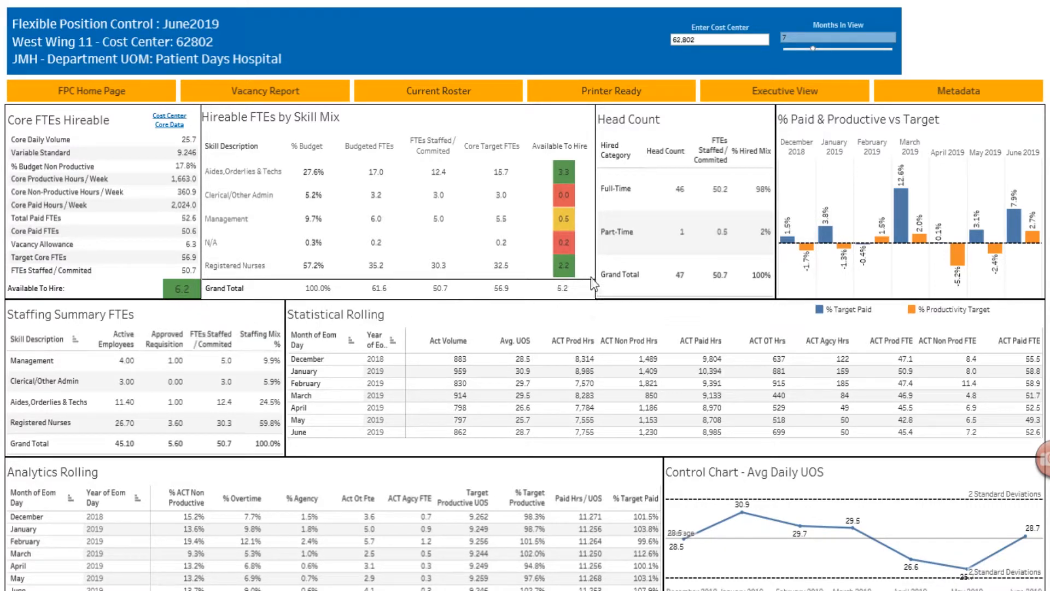
mouse_move(588, 281)
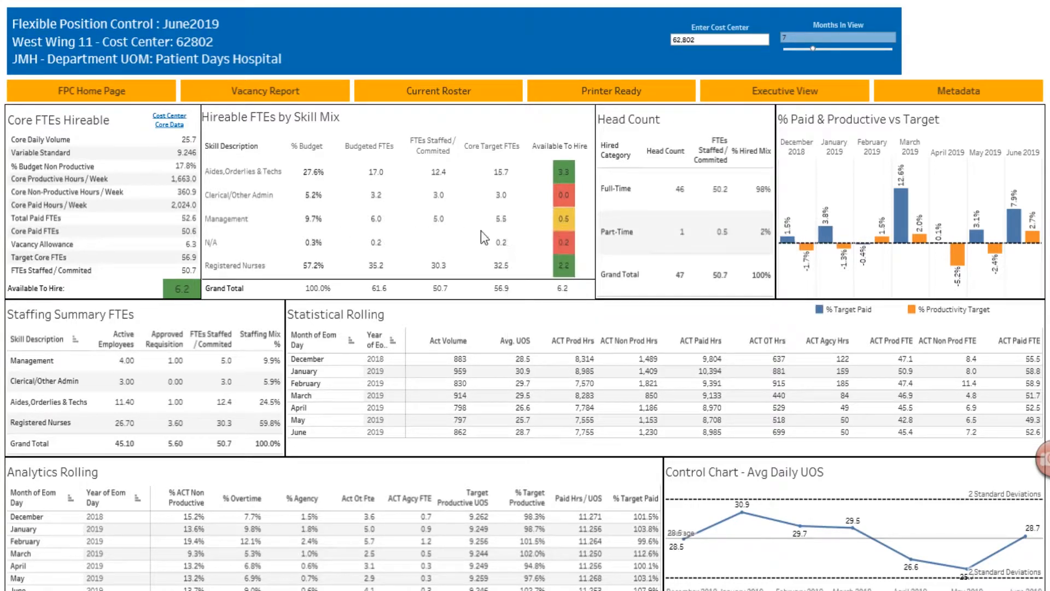
mouse_move(564, 219)
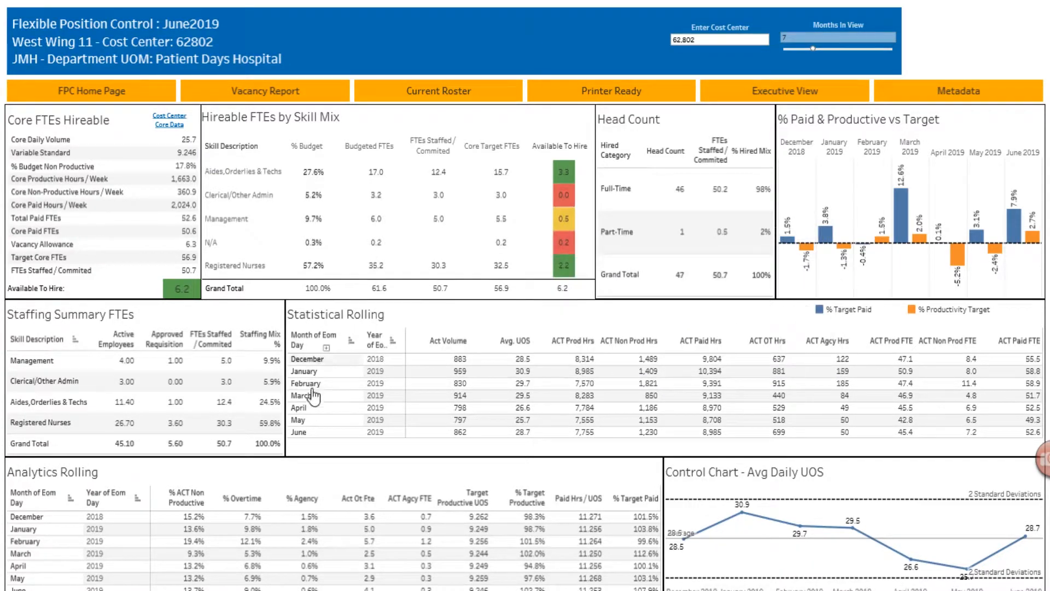
mouse_move(489, 312)
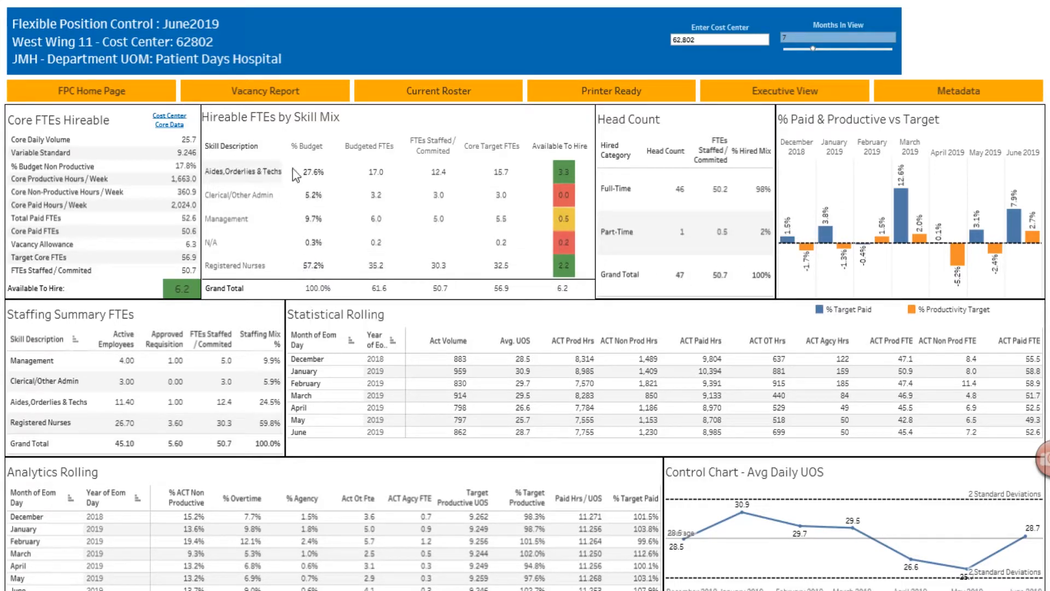
mouse_move(273, 219)
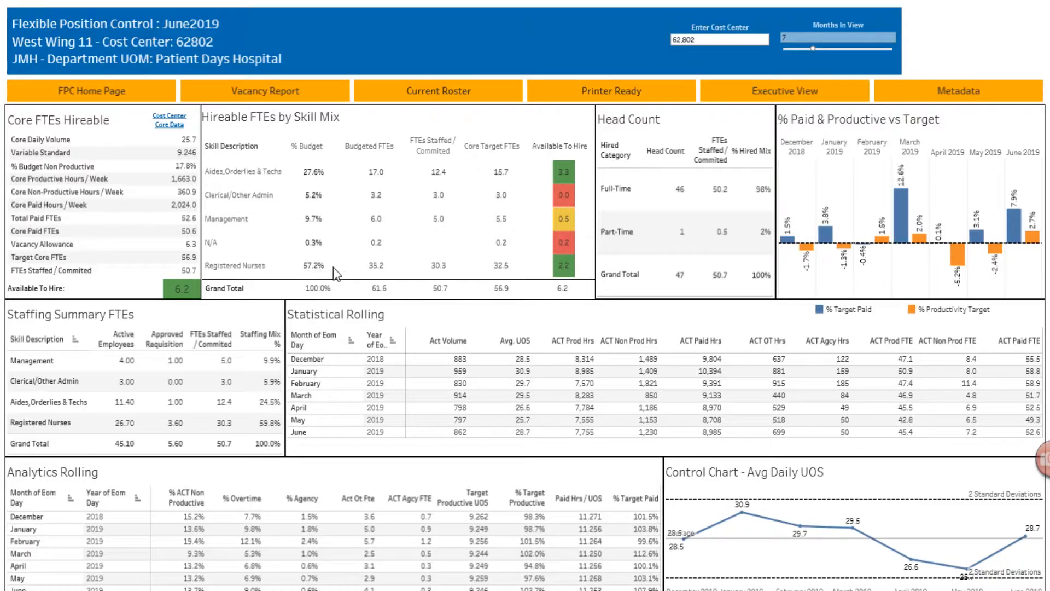
mouse_move(315, 265)
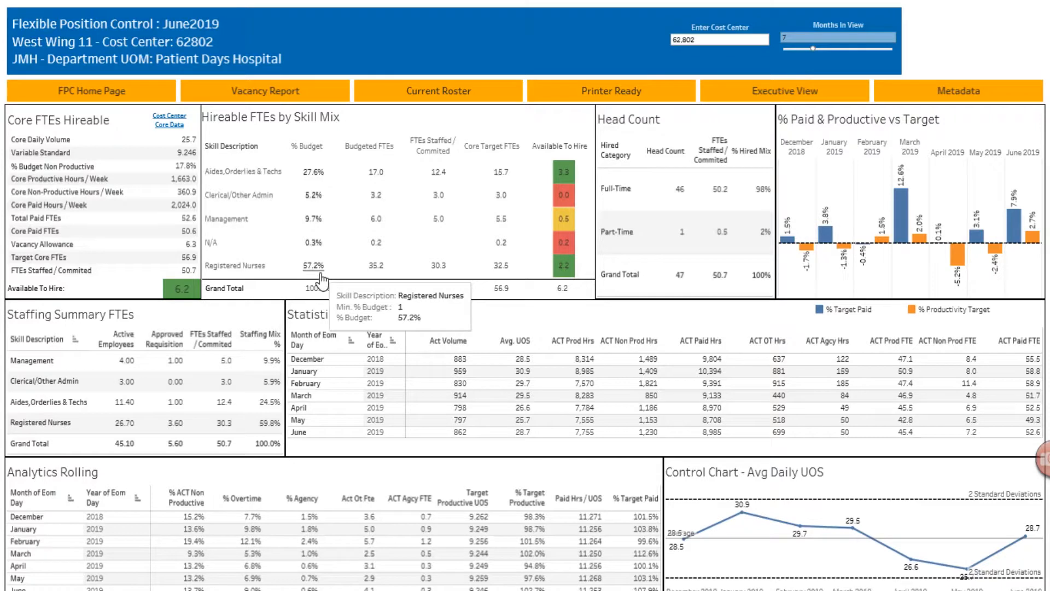
mouse_move(329, 258)
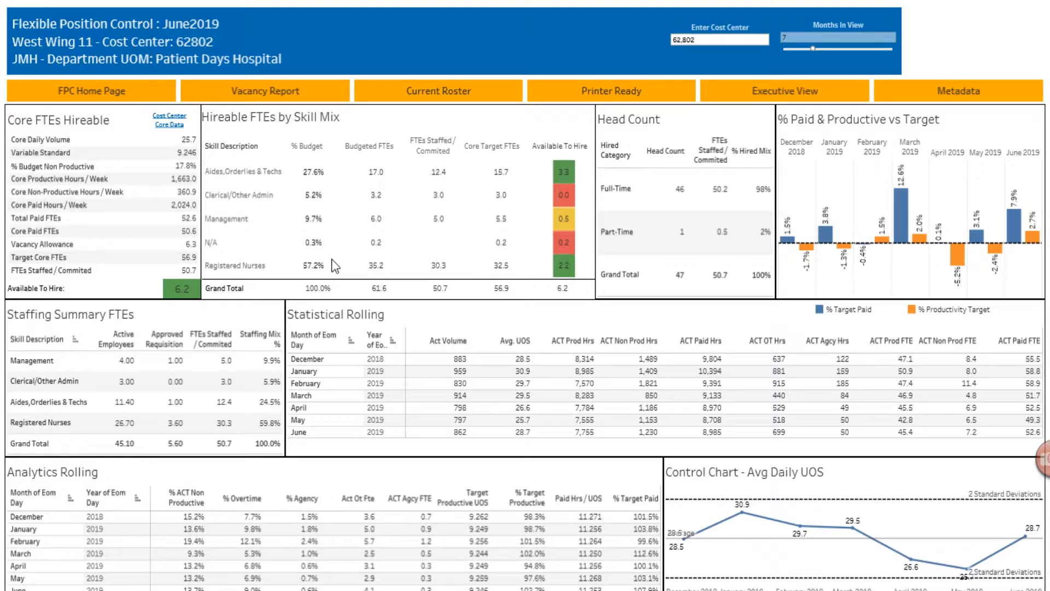
mouse_move(392, 258)
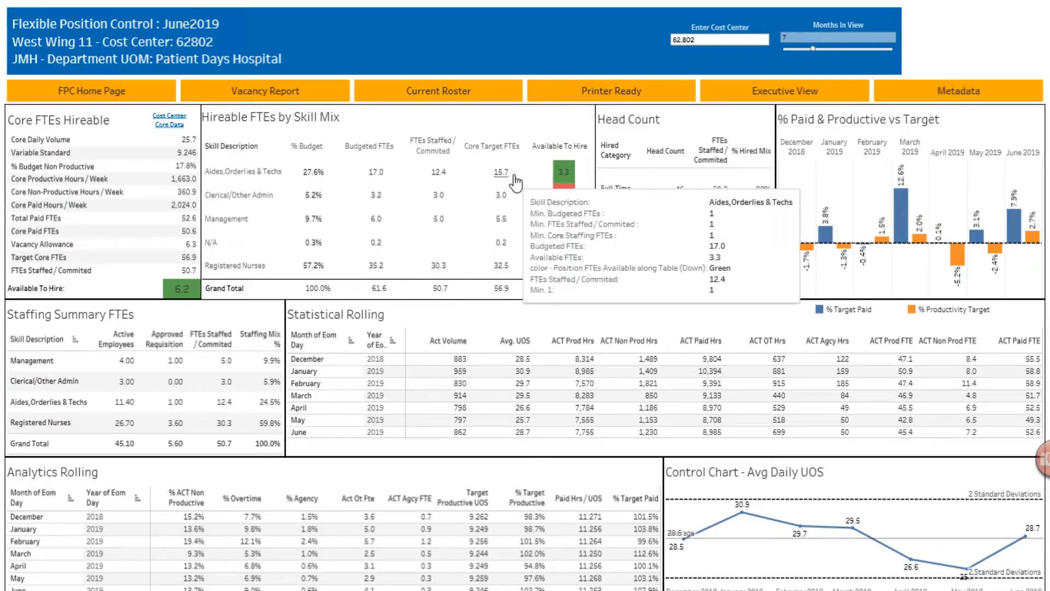
mouse_move(455, 183)
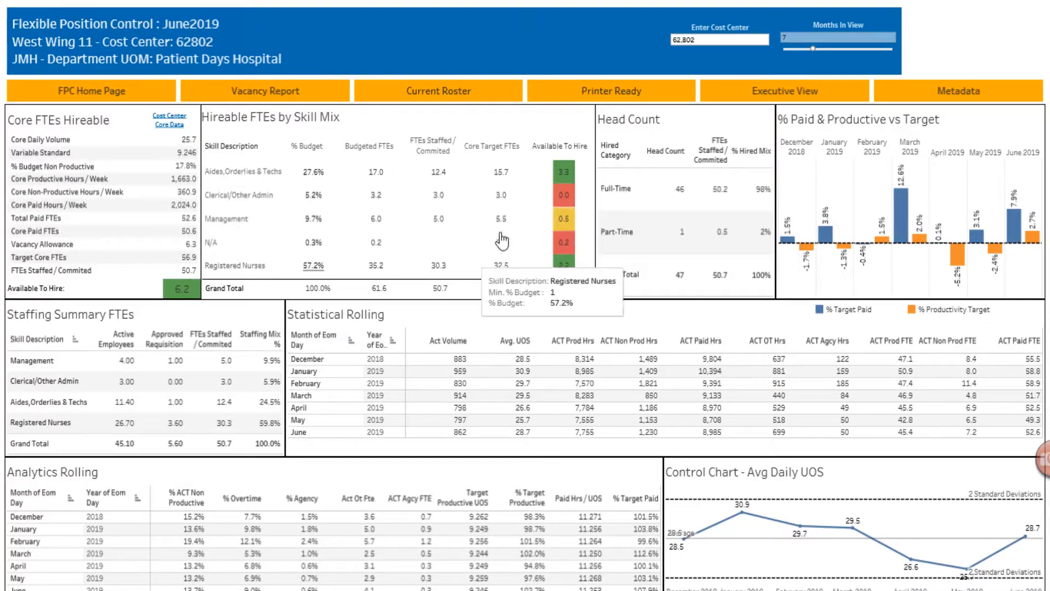
mouse_move(521, 187)
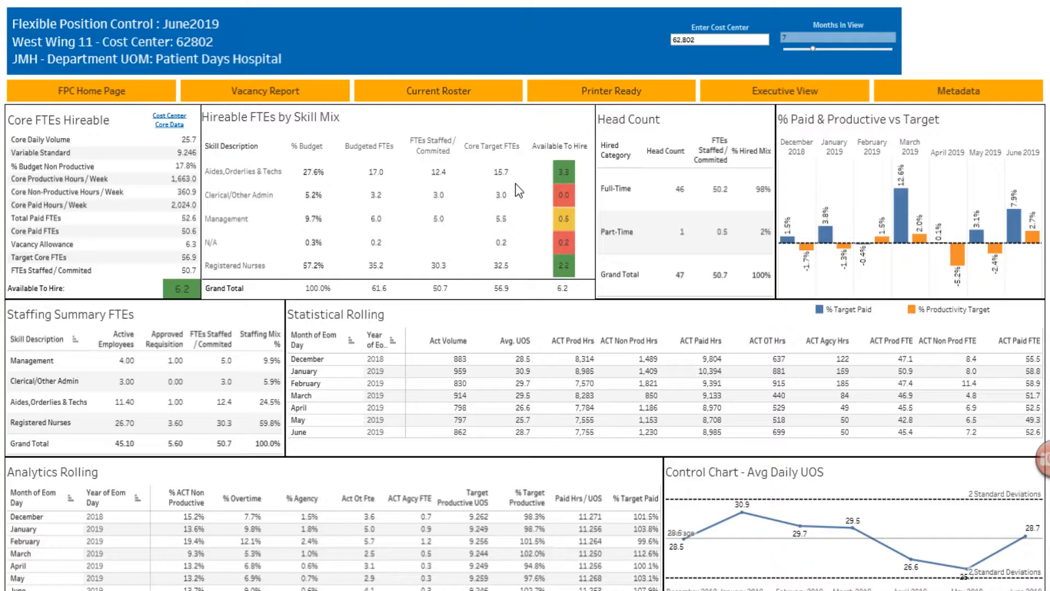
mouse_move(527, 264)
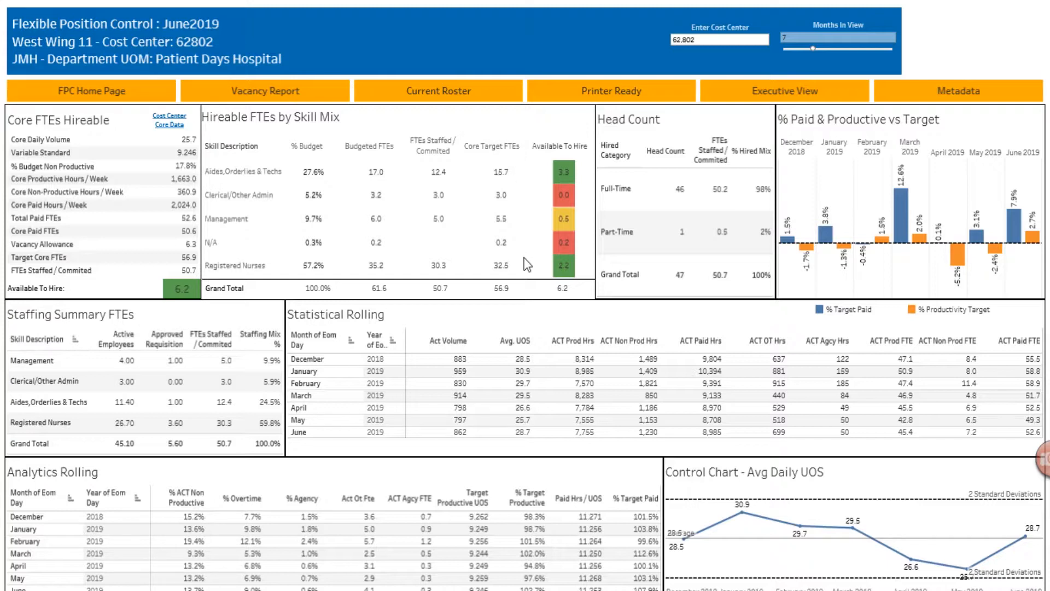
mouse_move(529, 252)
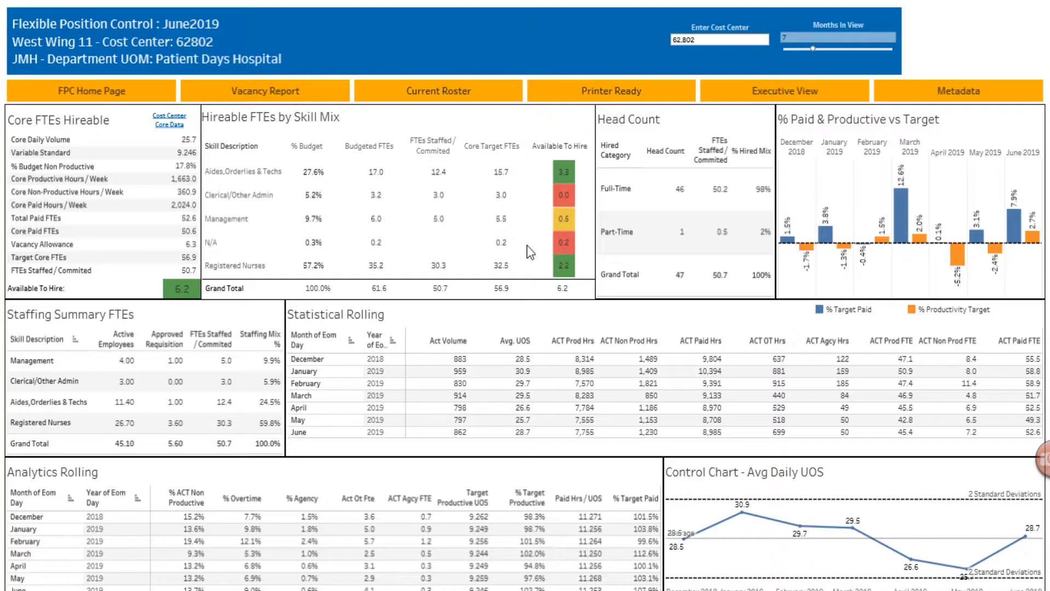
mouse_move(540, 203)
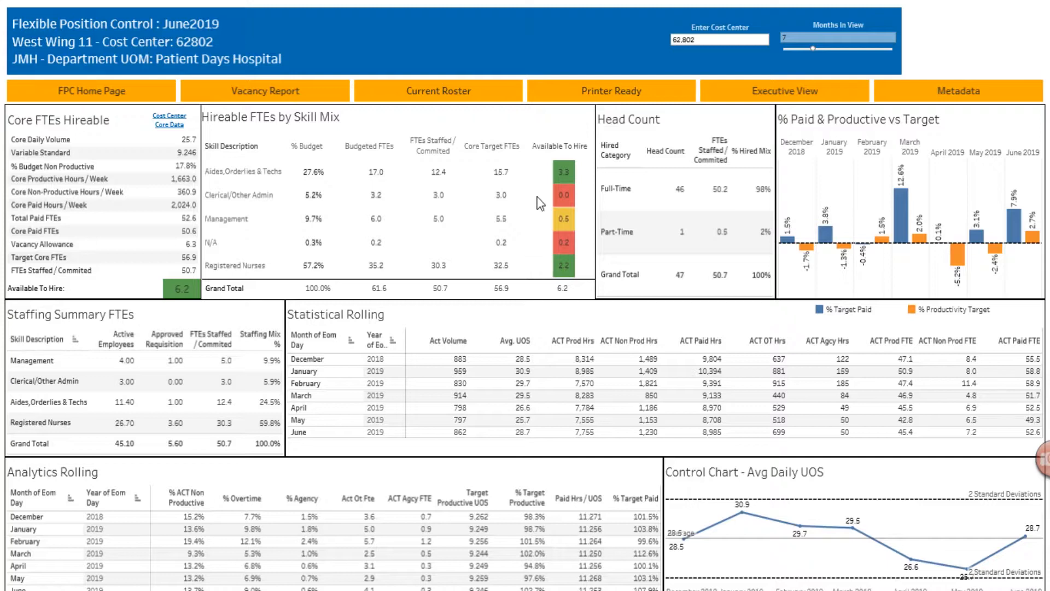
mouse_move(536, 214)
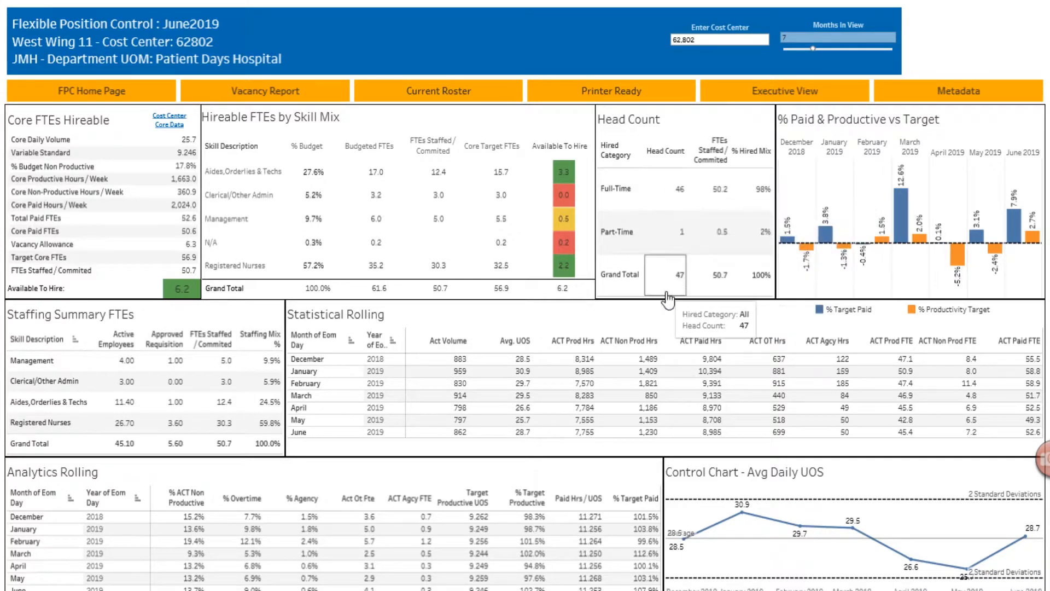
mouse_move(665, 189)
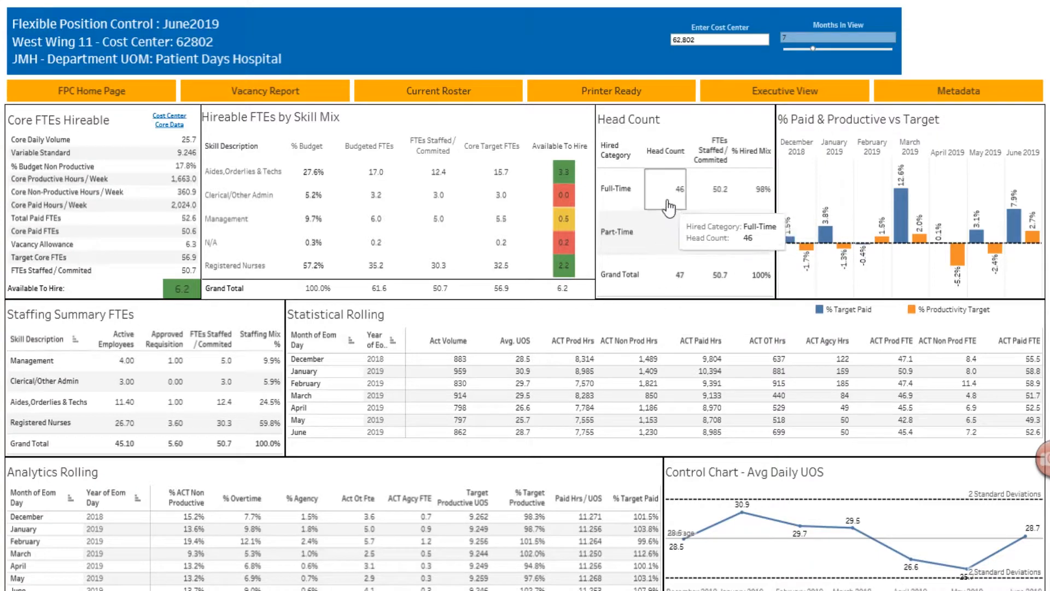
mouse_move(664, 239)
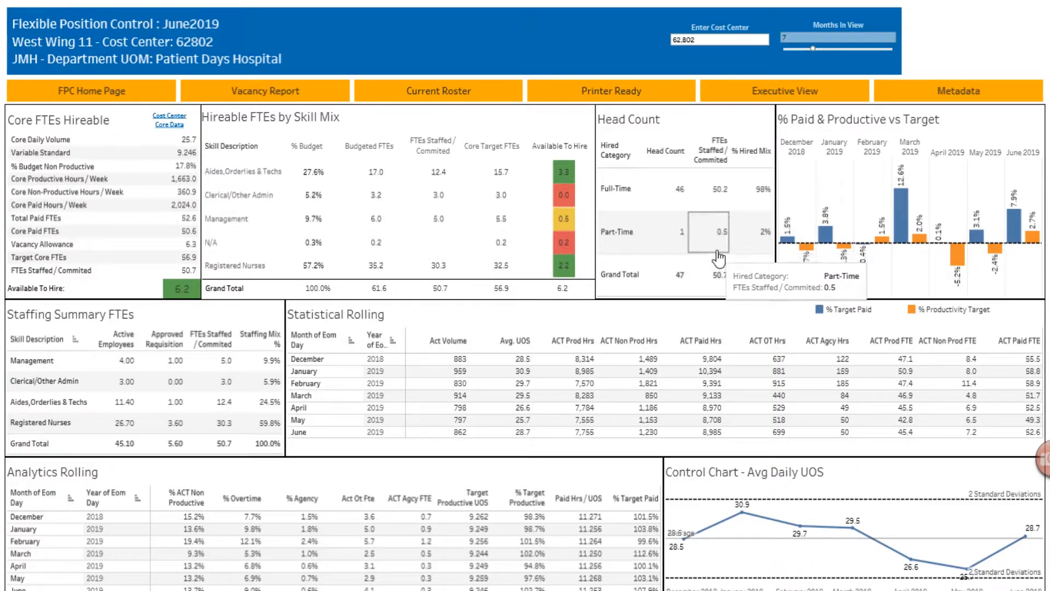
mouse_move(703, 190)
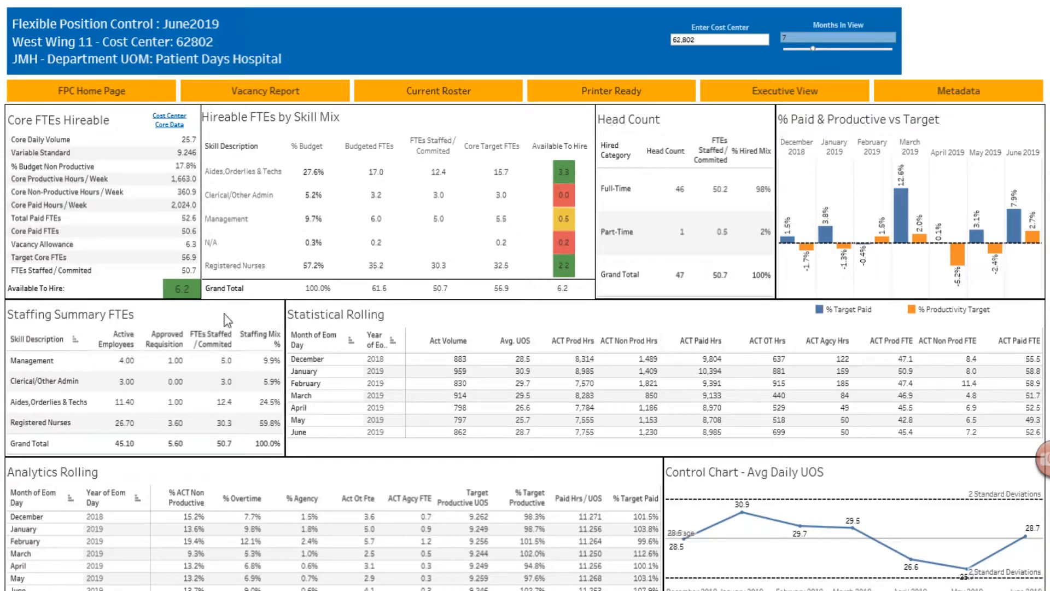
mouse_move(469, 208)
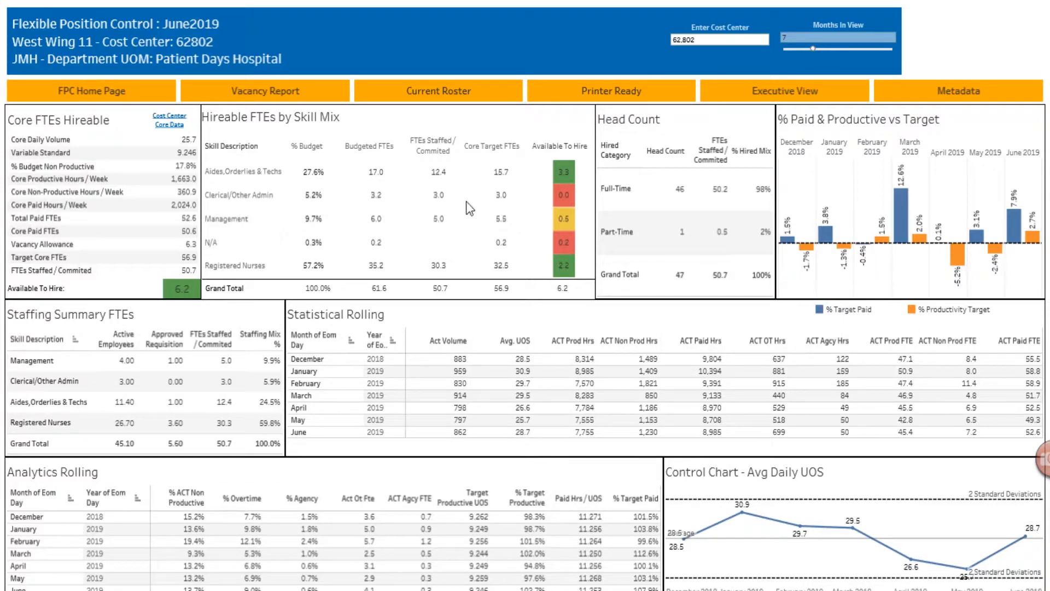
mouse_move(524, 243)
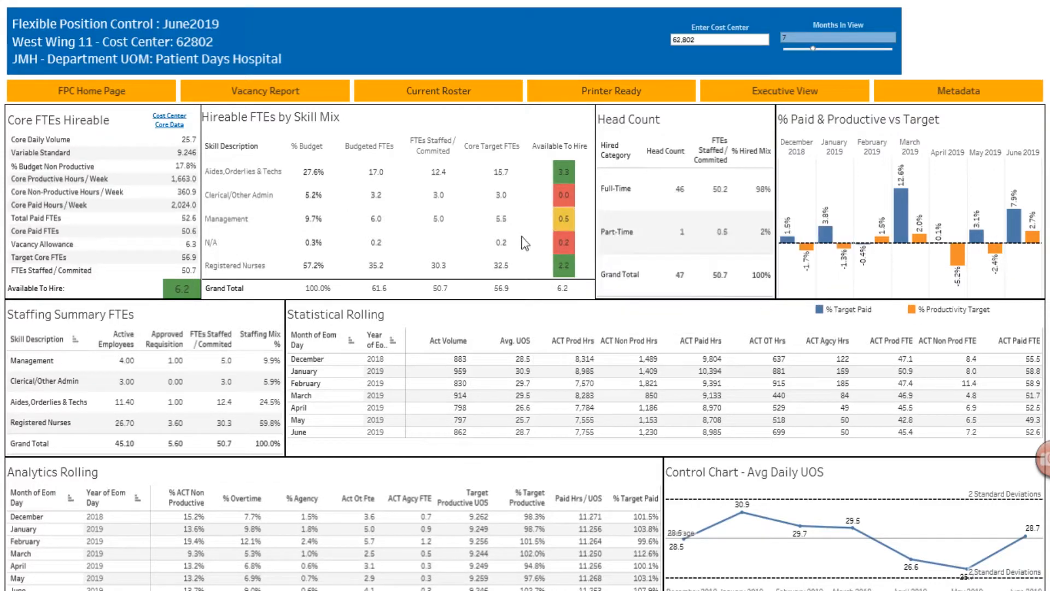
mouse_move(272, 294)
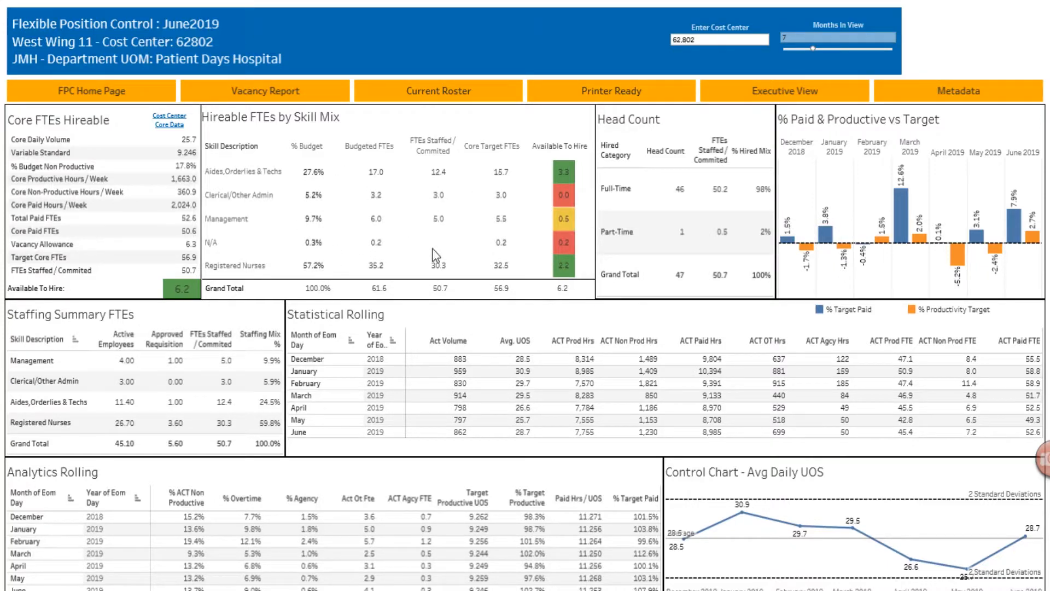
mouse_move(777, 371)
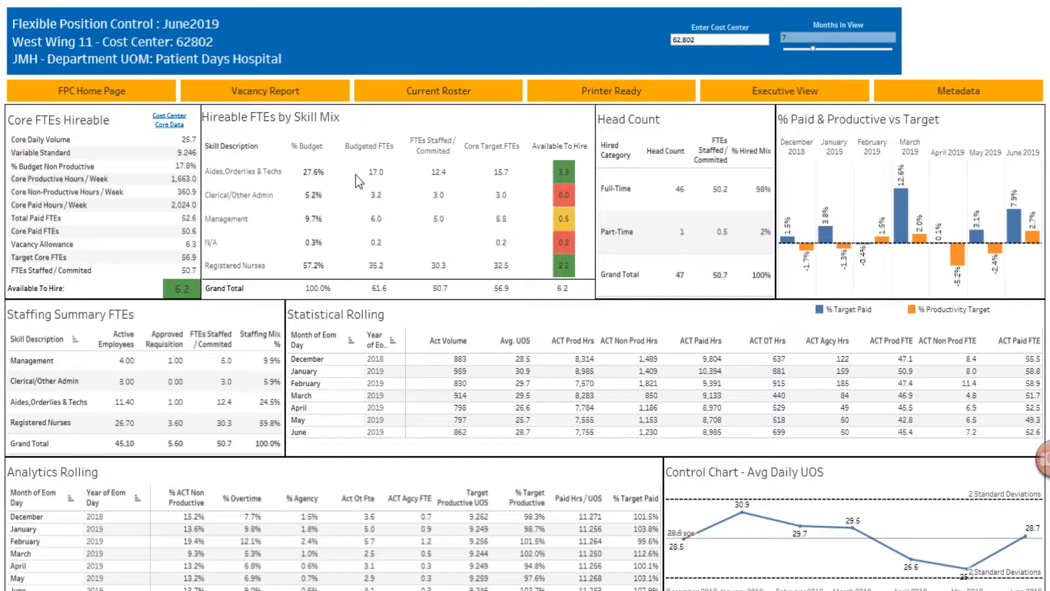
mouse_move(308, 219)
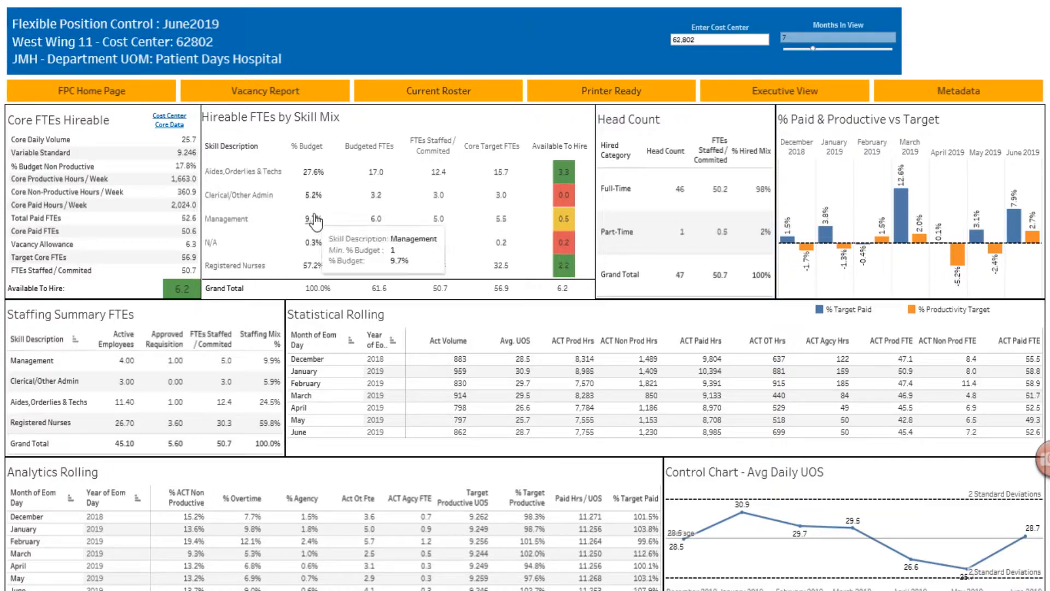
mouse_move(564, 253)
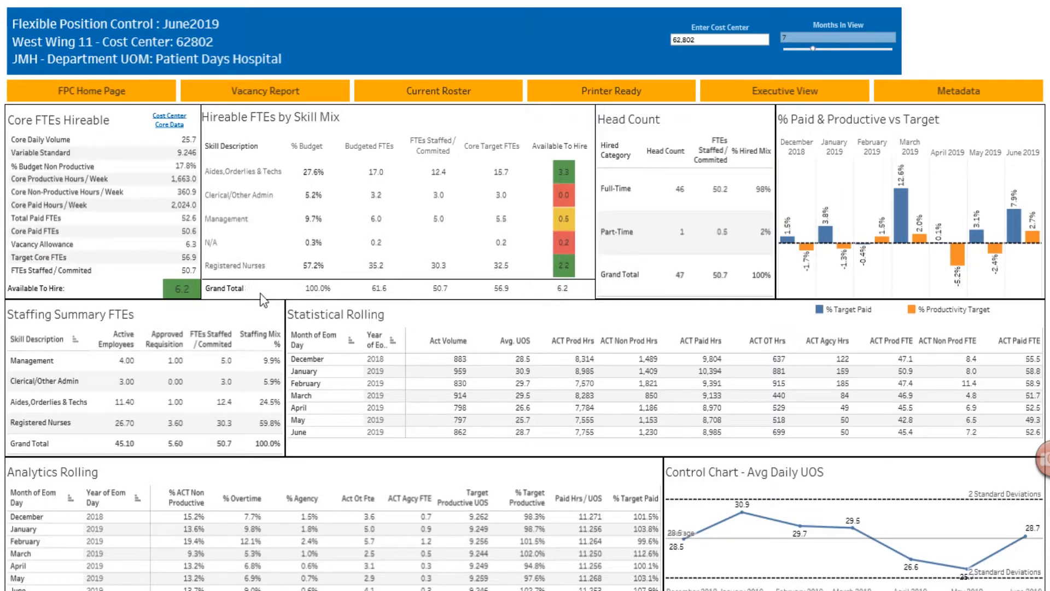
mouse_move(499, 195)
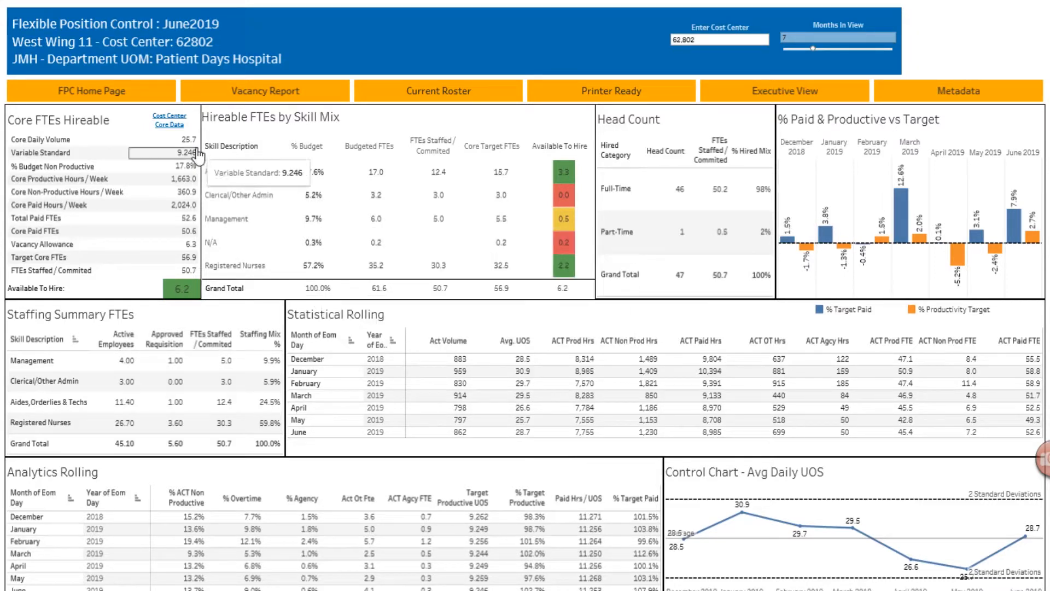
mouse_move(655, 287)
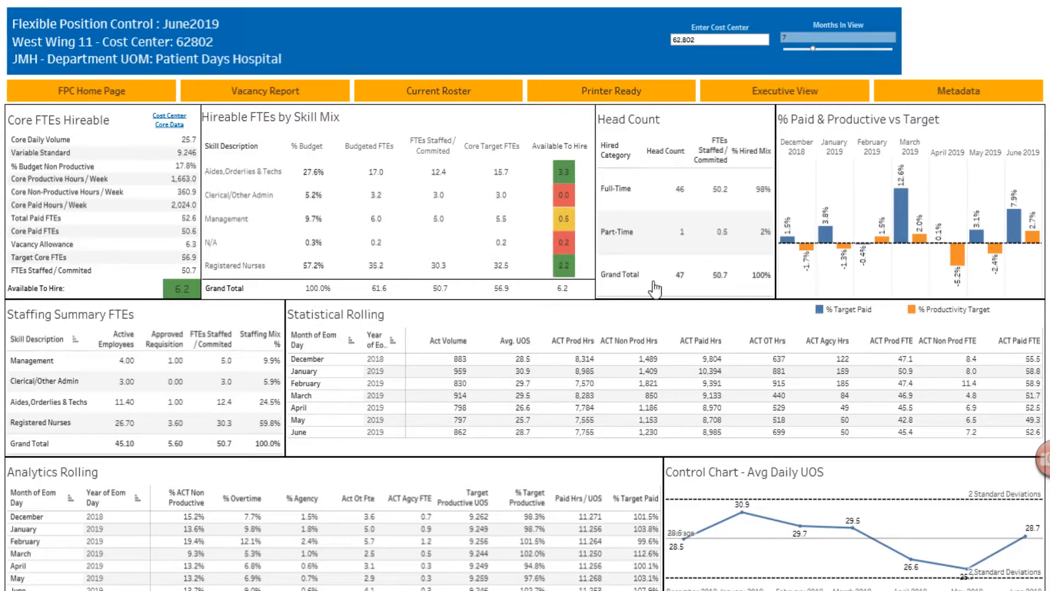
mouse_move(645, 313)
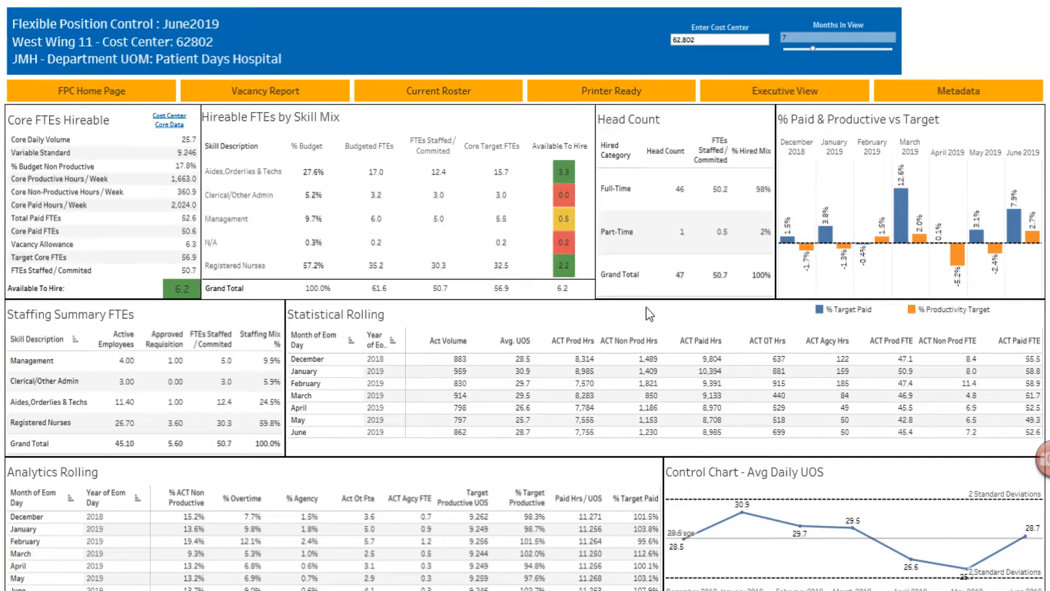
mouse_move(642, 316)
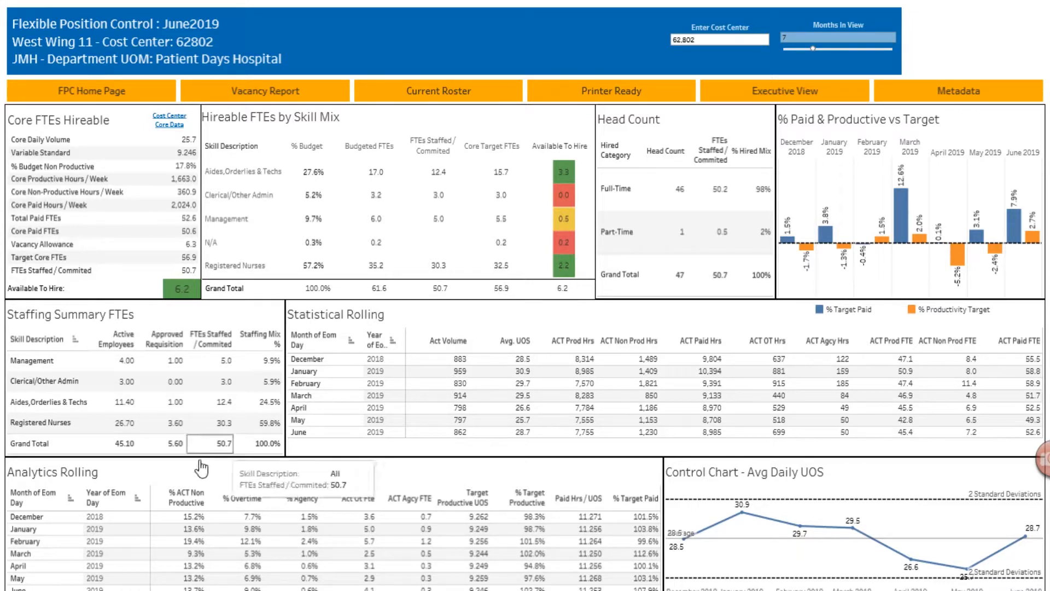
mouse_move(439, 288)
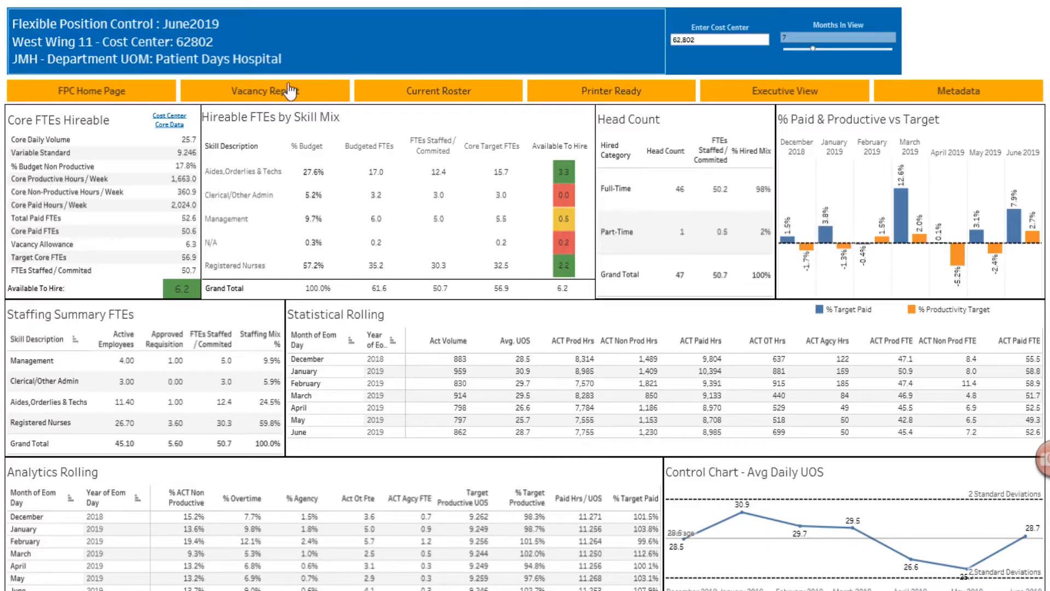
Step: Switch to the Vacancy Report for cost center 62802 from the navigation bar
click(265, 91)
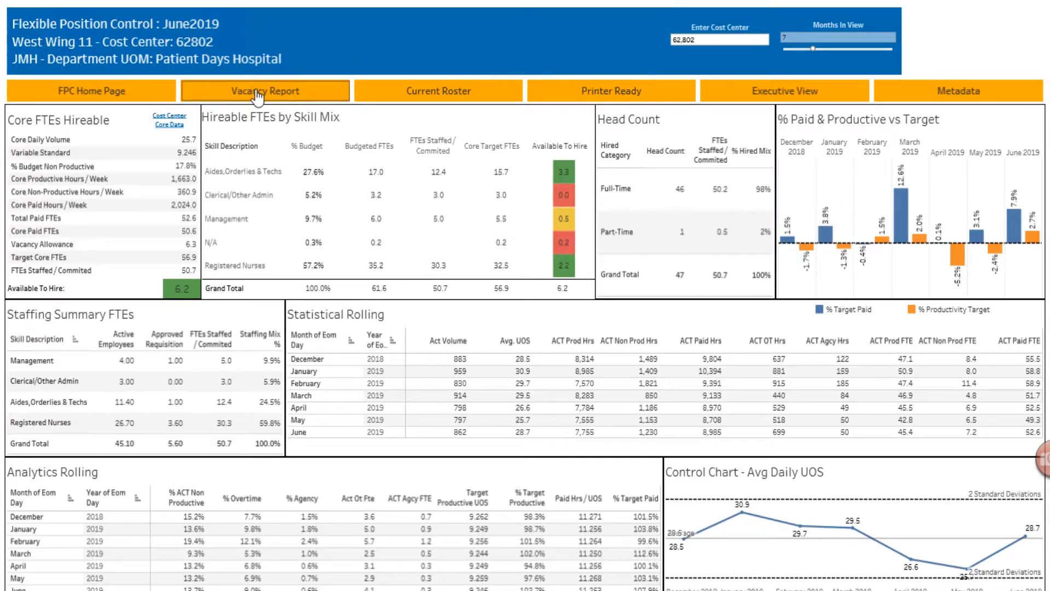
click(264, 90)
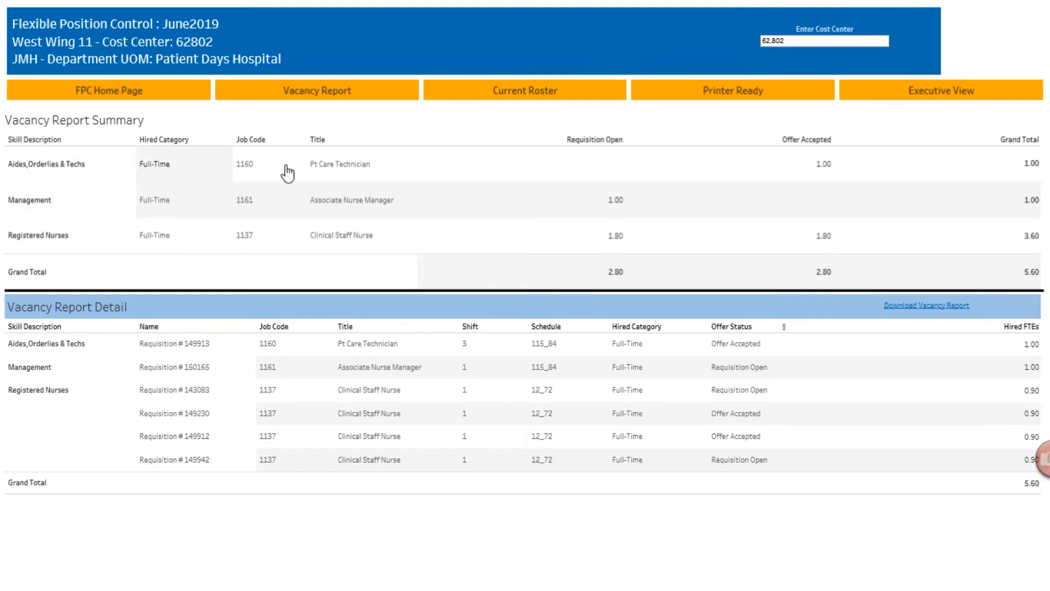
mouse_move(210, 171)
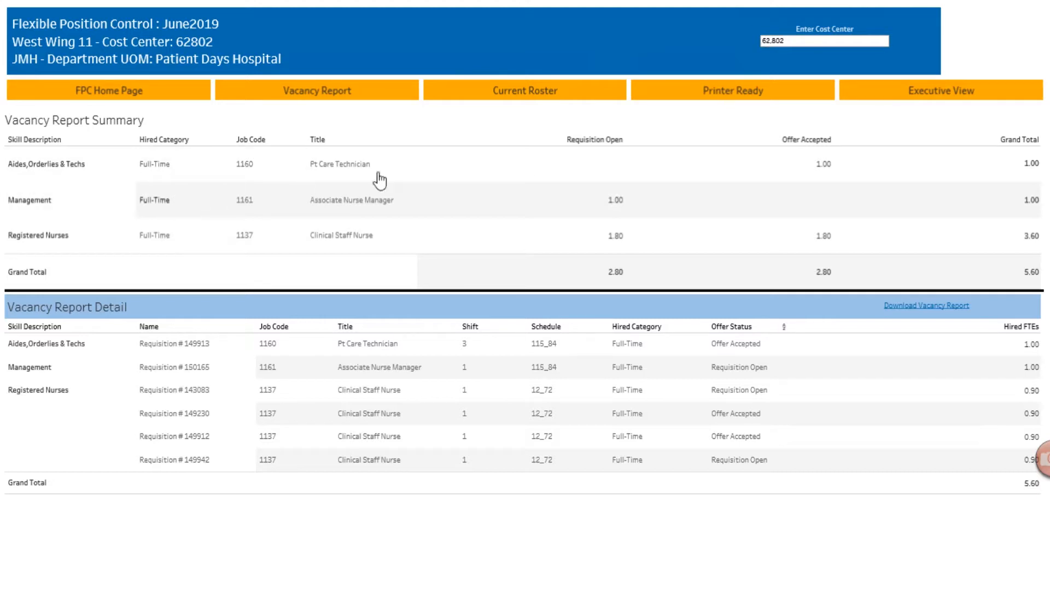
mouse_move(268, 208)
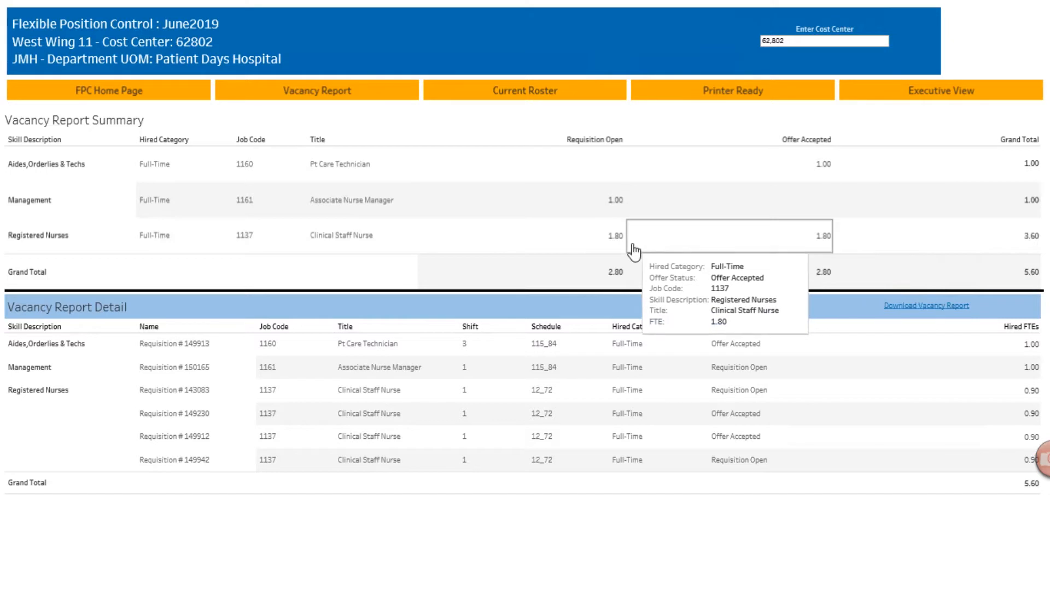
mouse_move(615, 235)
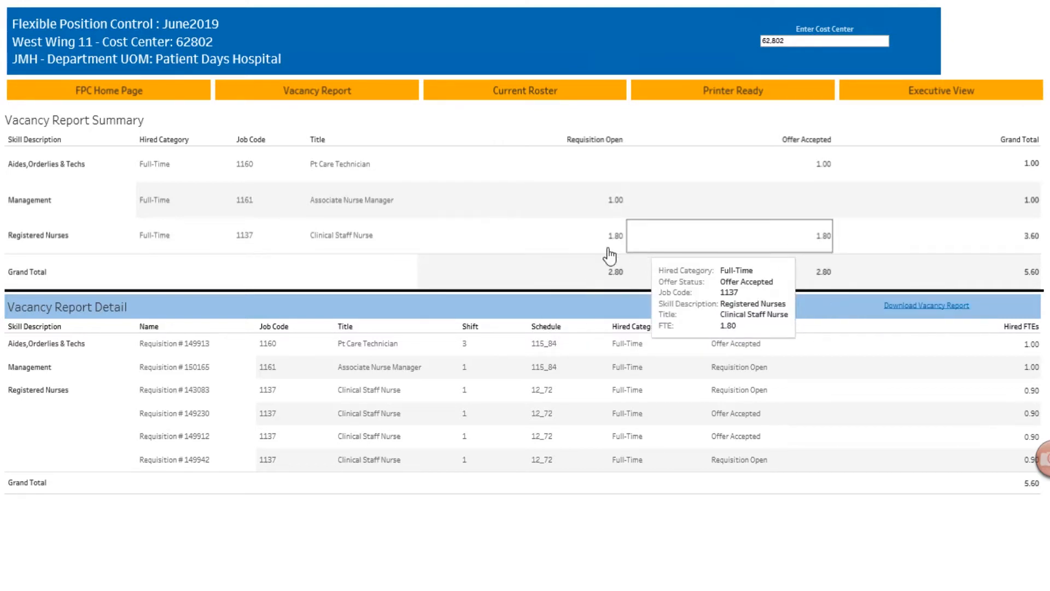
mouse_move(552, 255)
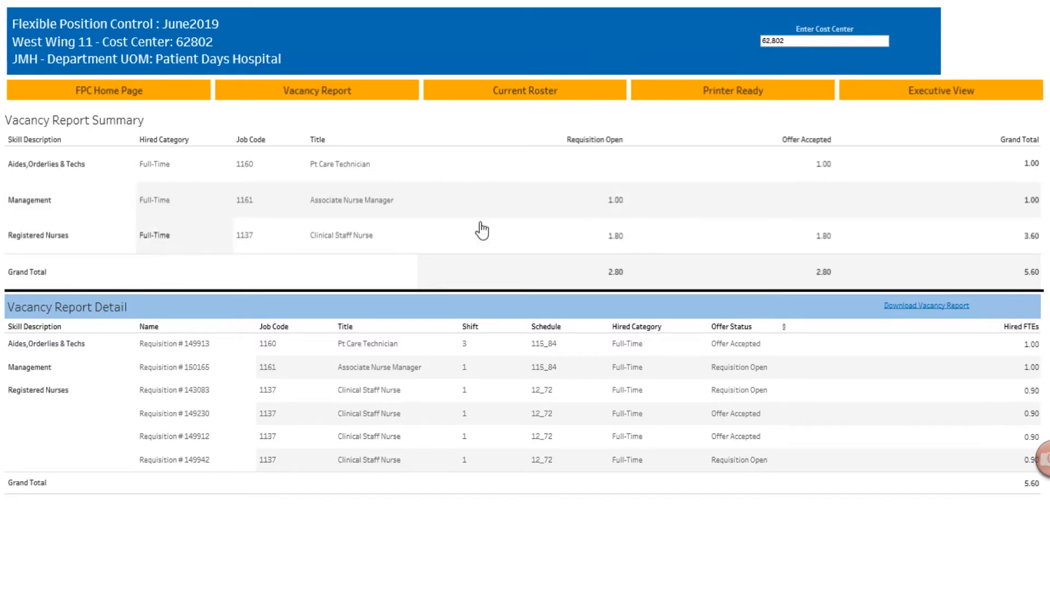
mouse_move(797, 253)
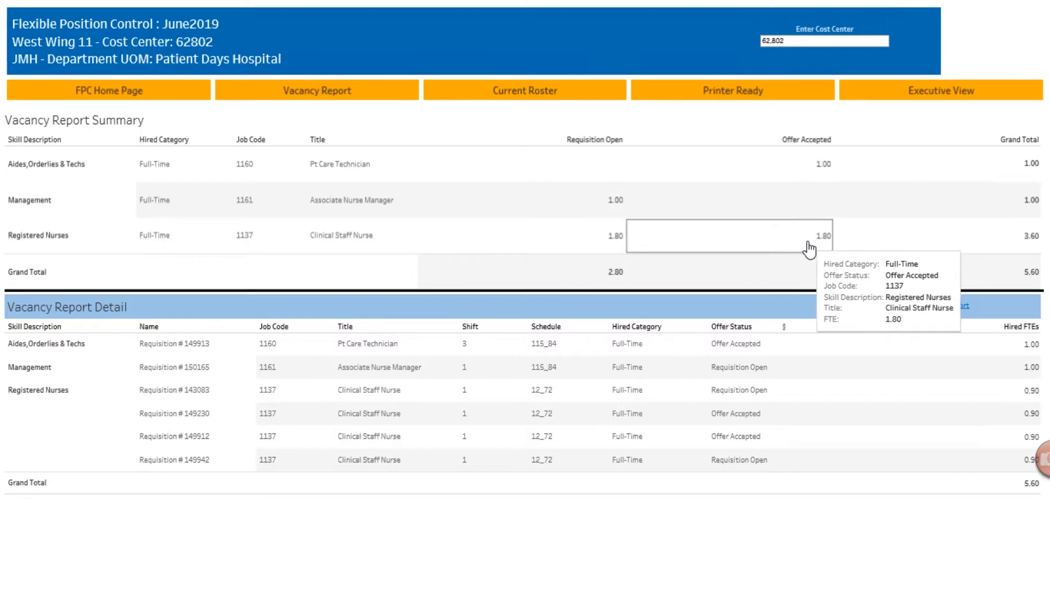
mouse_move(938, 163)
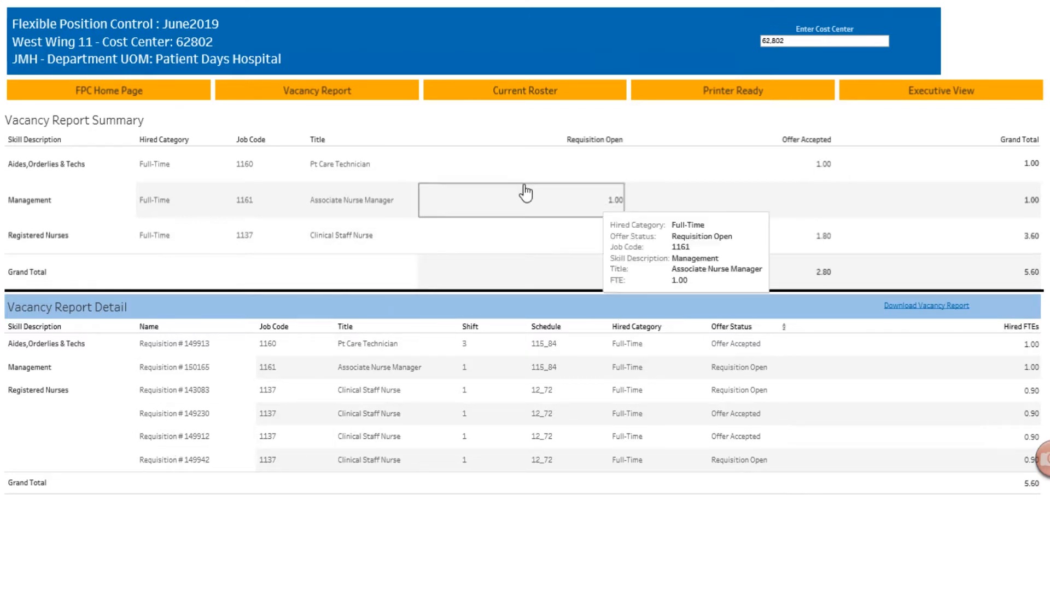
mouse_move(977, 7)
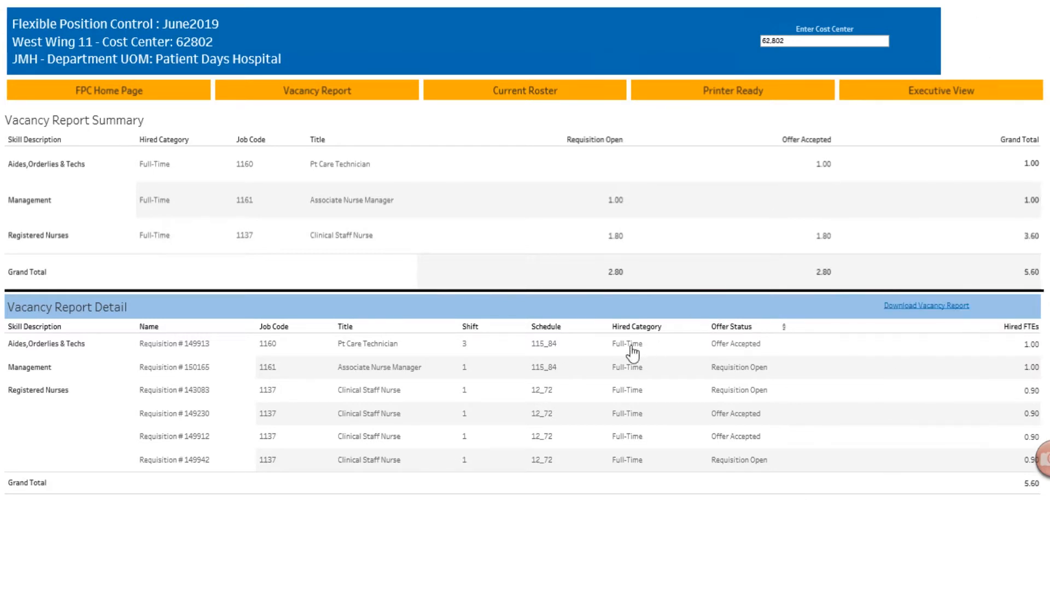
mouse_move(830, 306)
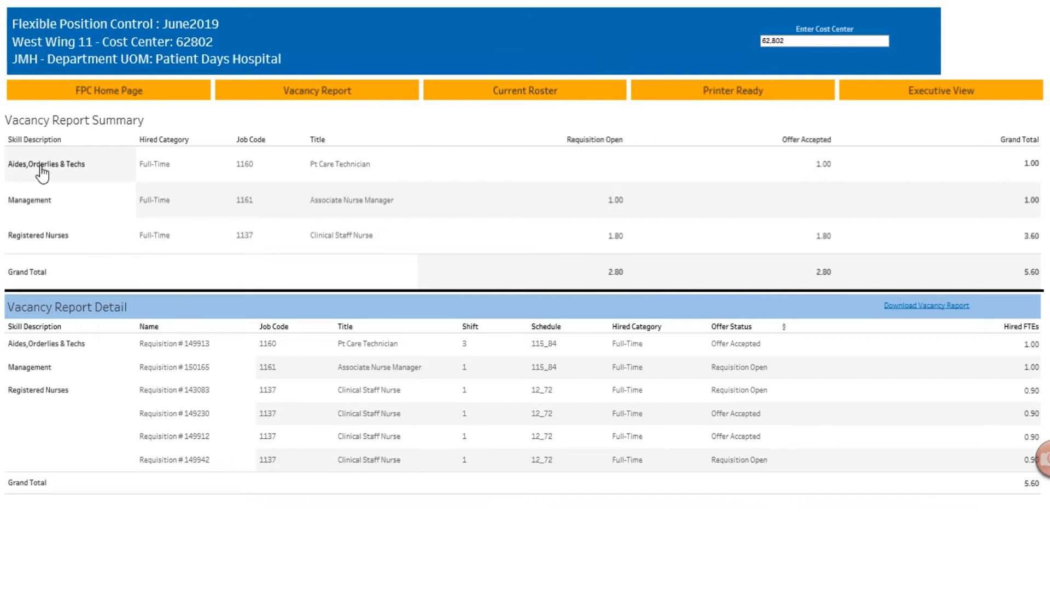
mouse_move(35, 211)
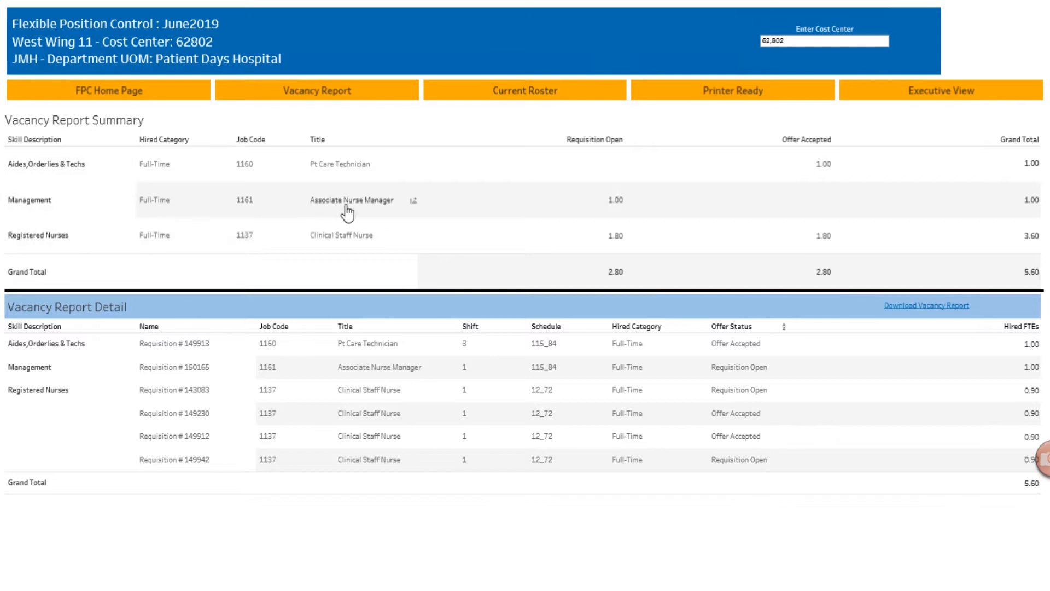
mouse_move(377, 216)
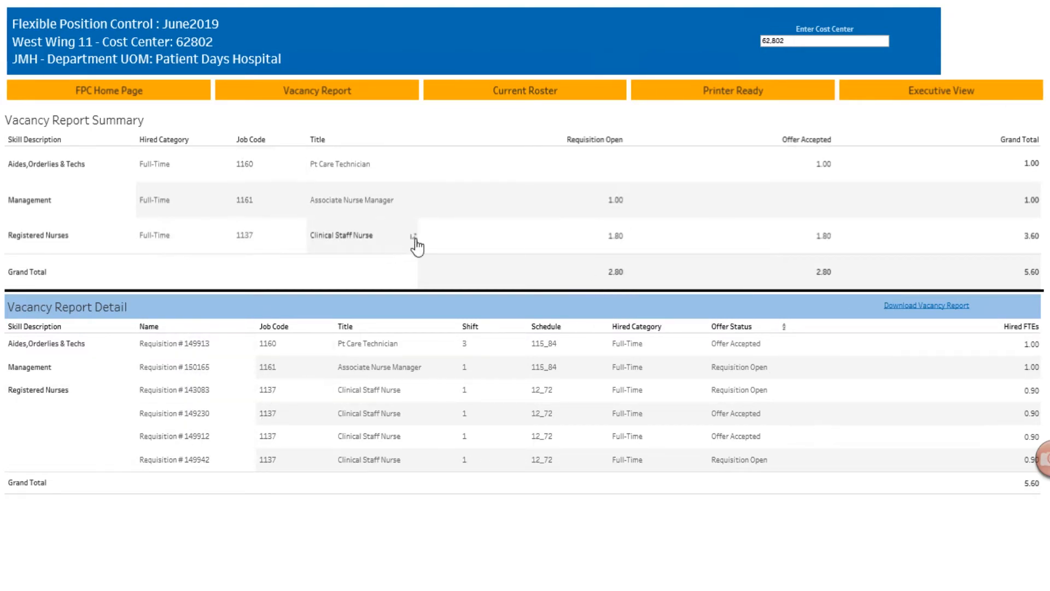
mouse_move(659, 235)
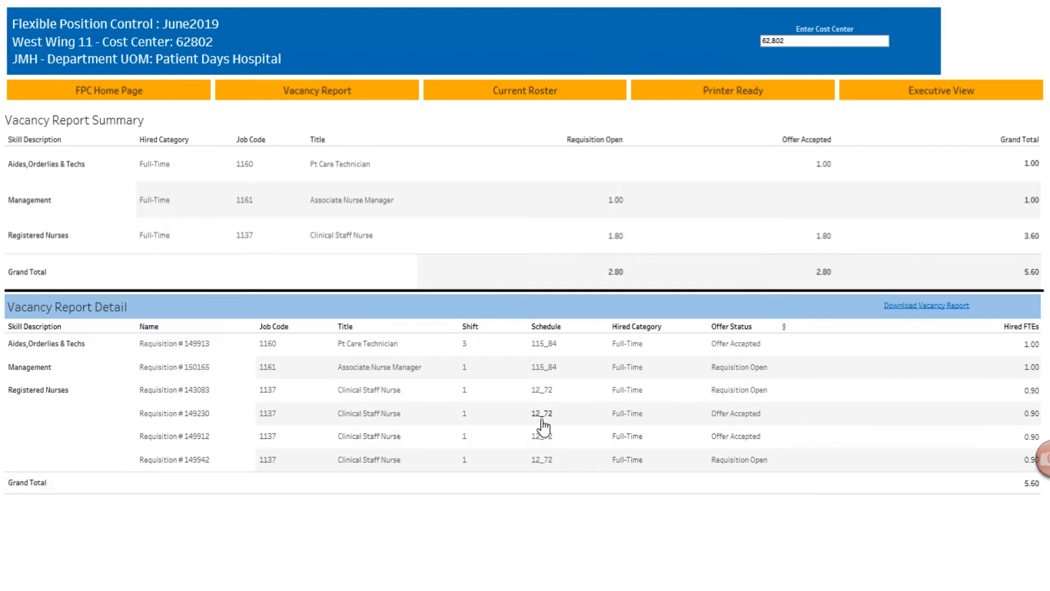
mouse_move(204, 407)
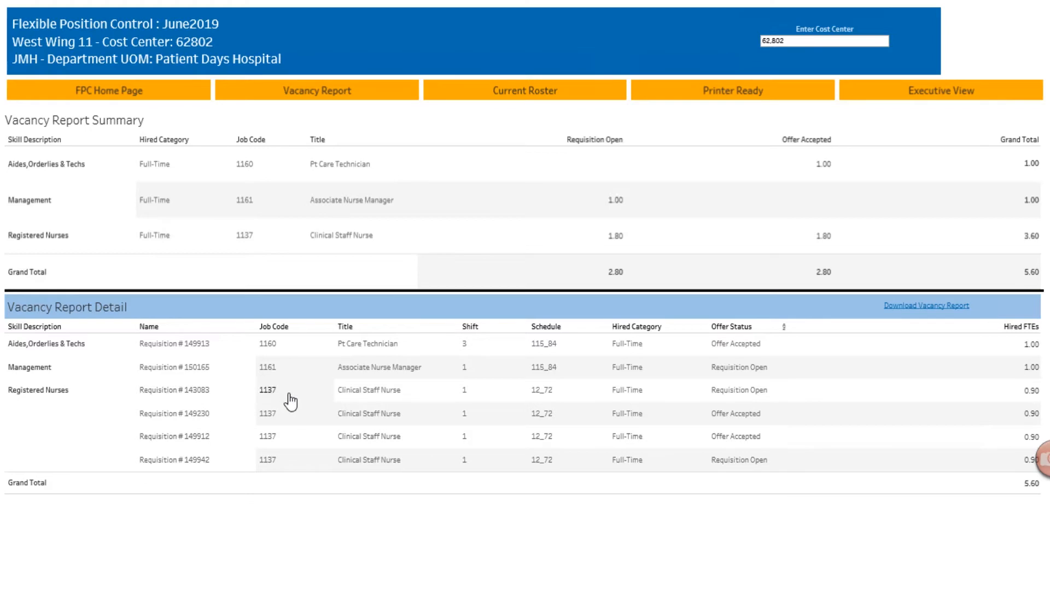
mouse_move(559, 404)
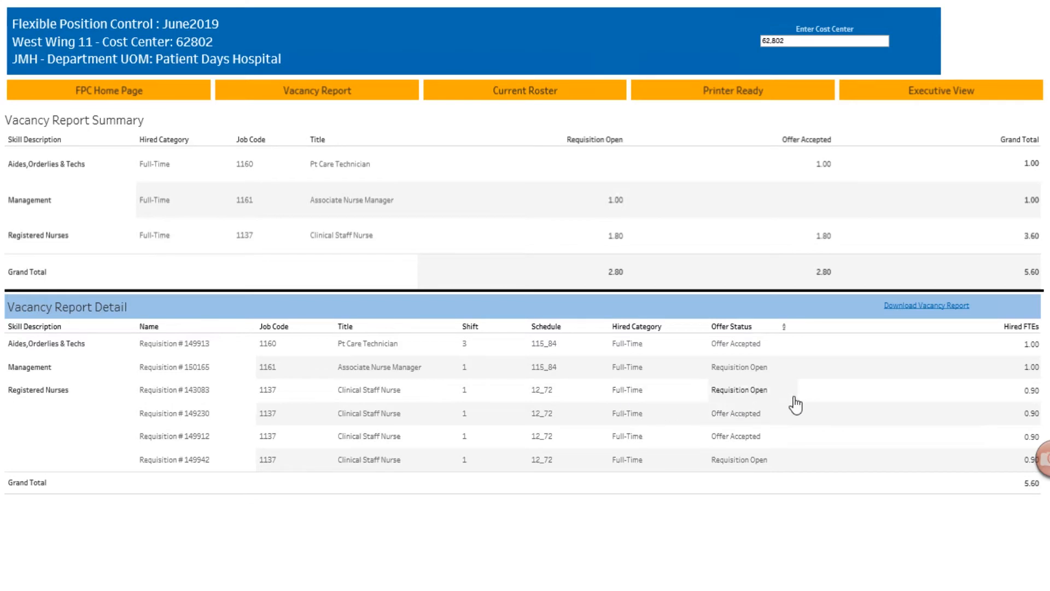
mouse_move(432, 478)
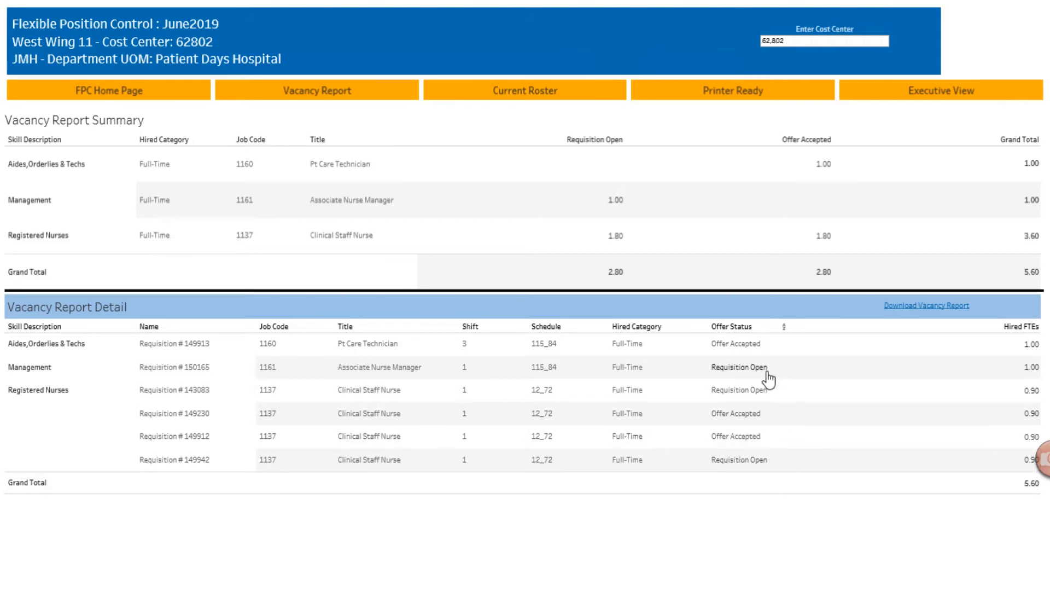
mouse_move(757, 536)
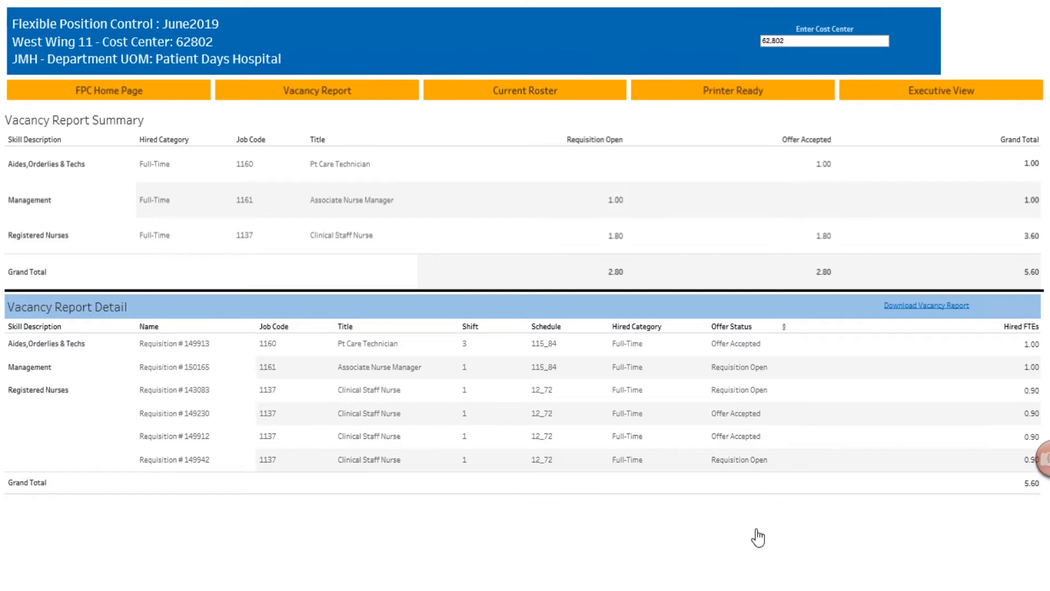
mouse_move(947, 306)
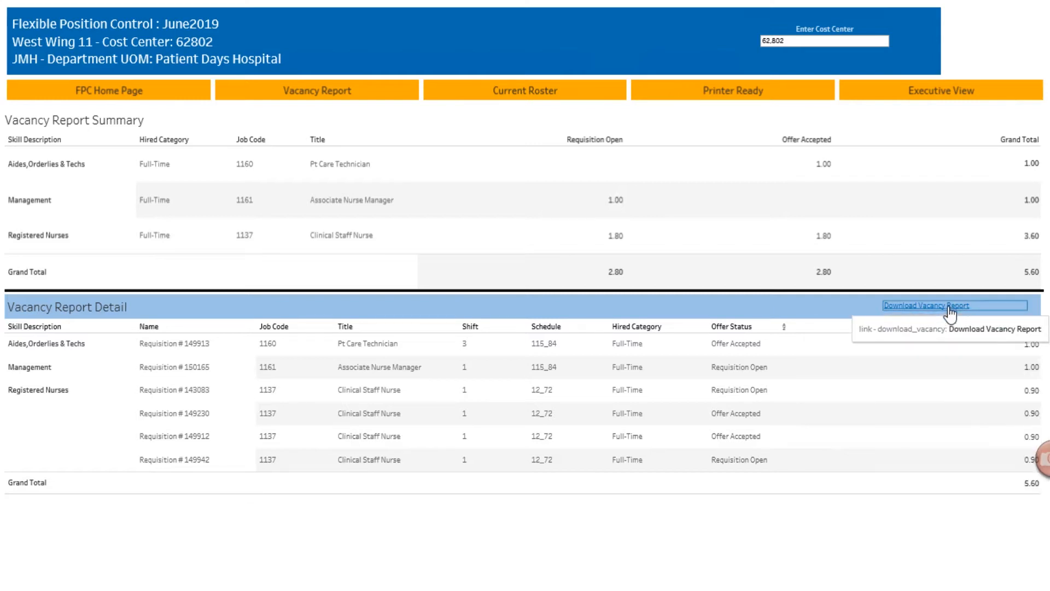
mouse_move(703, 385)
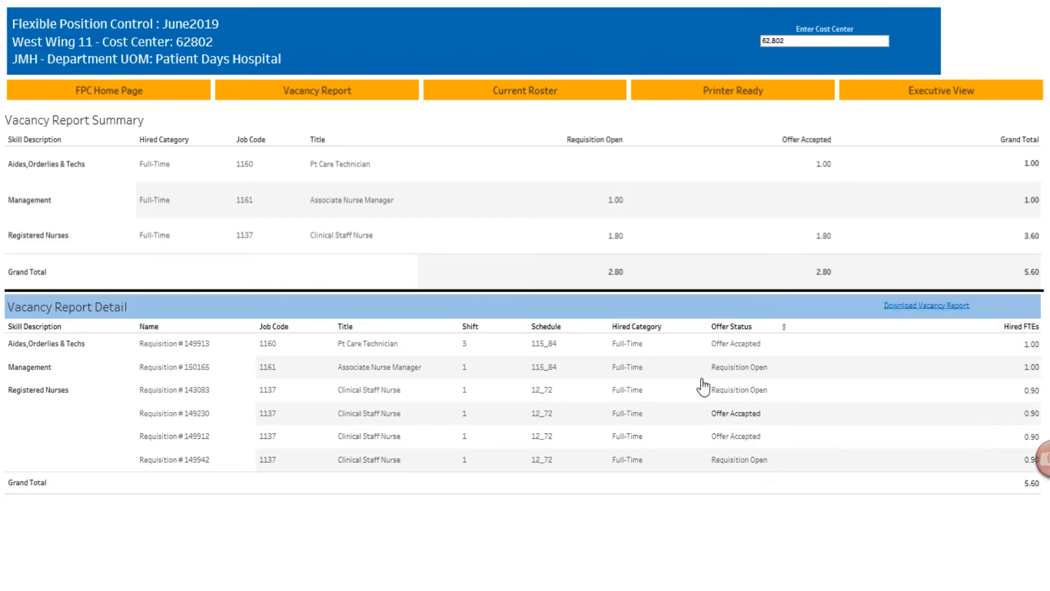
mouse_move(306, 538)
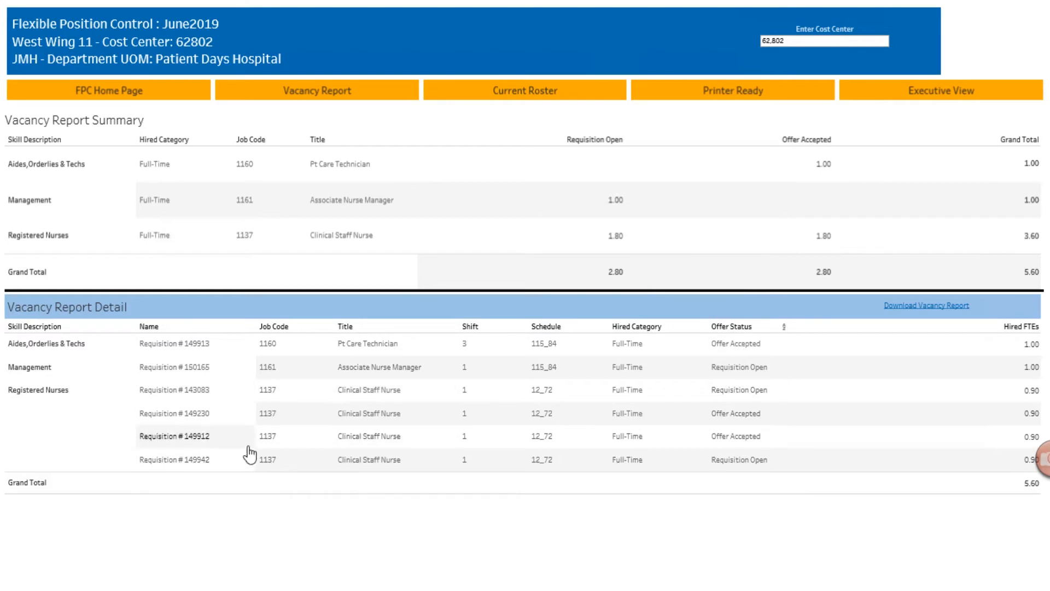
mouse_move(926, 305)
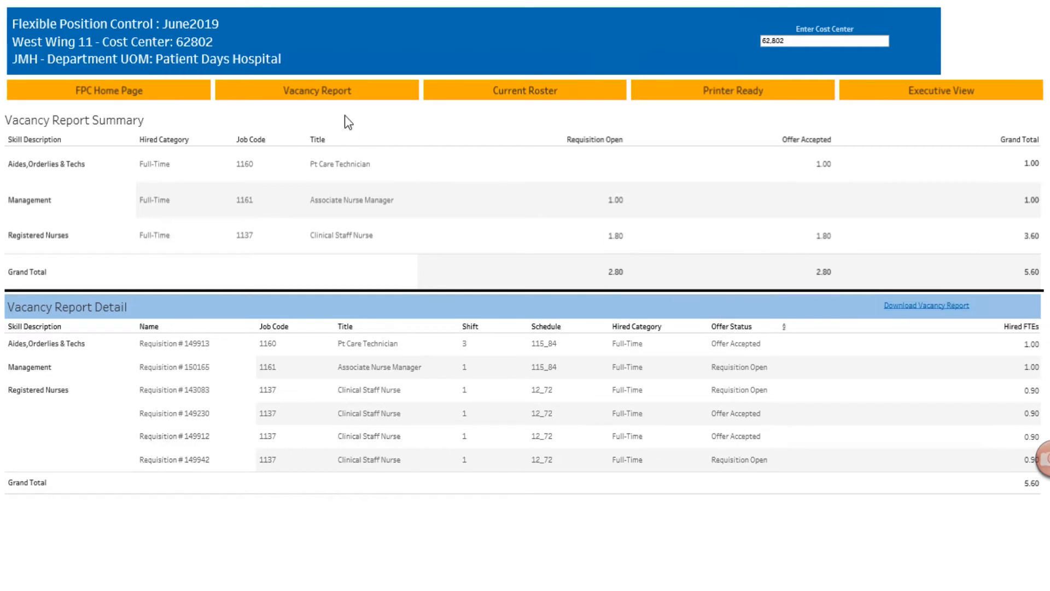
mouse_move(266, 413)
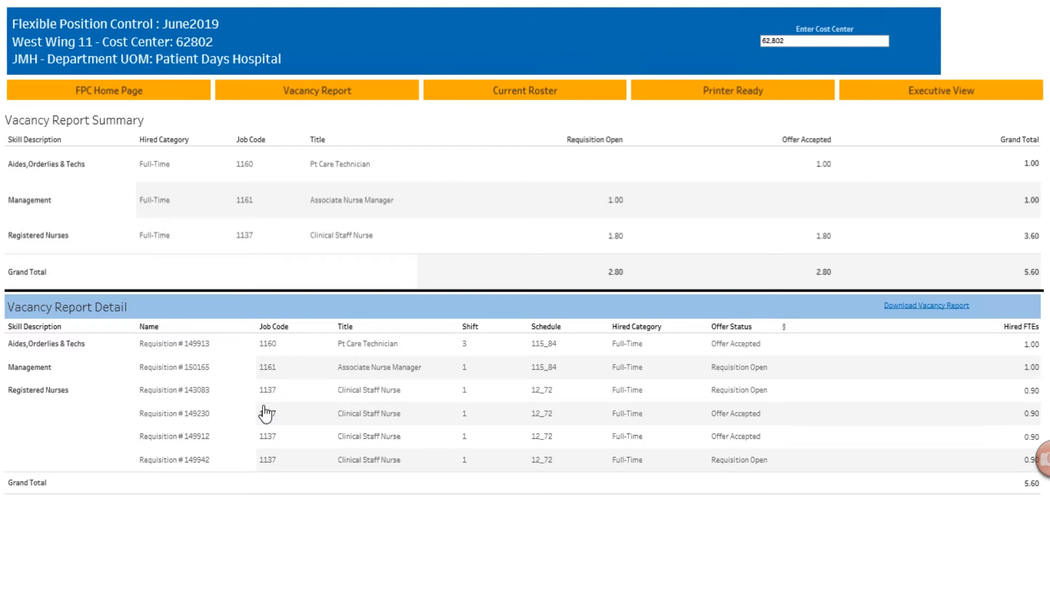
mouse_move(858, 402)
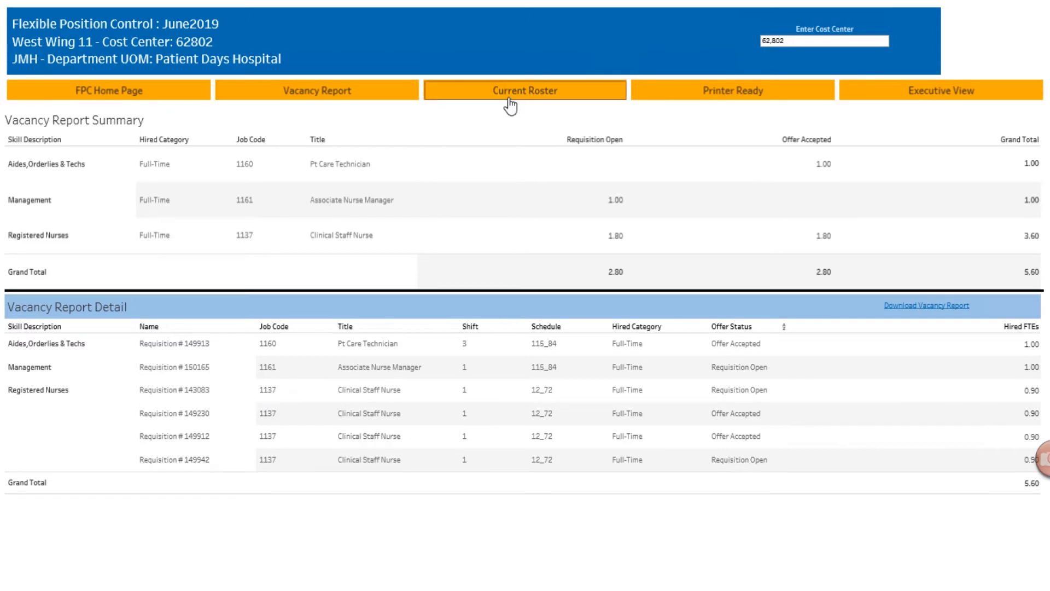
Step: Switch to the Current Roster view listing active staff for cost center 62802
click(525, 90)
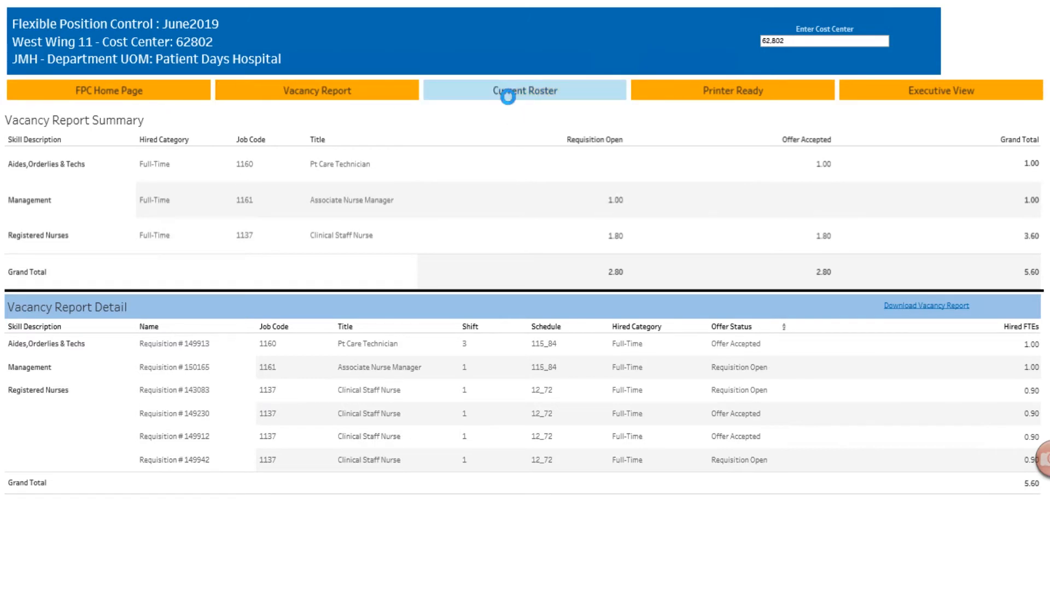
click(525, 89)
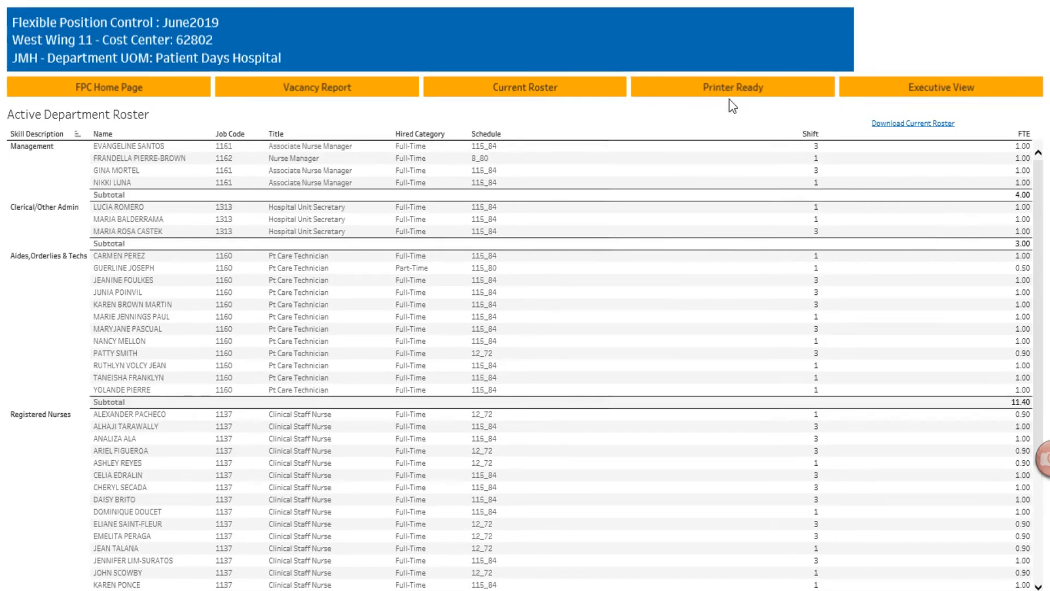
Step: Switch to the Printer Ready layout of the position control dashboard
click(732, 87)
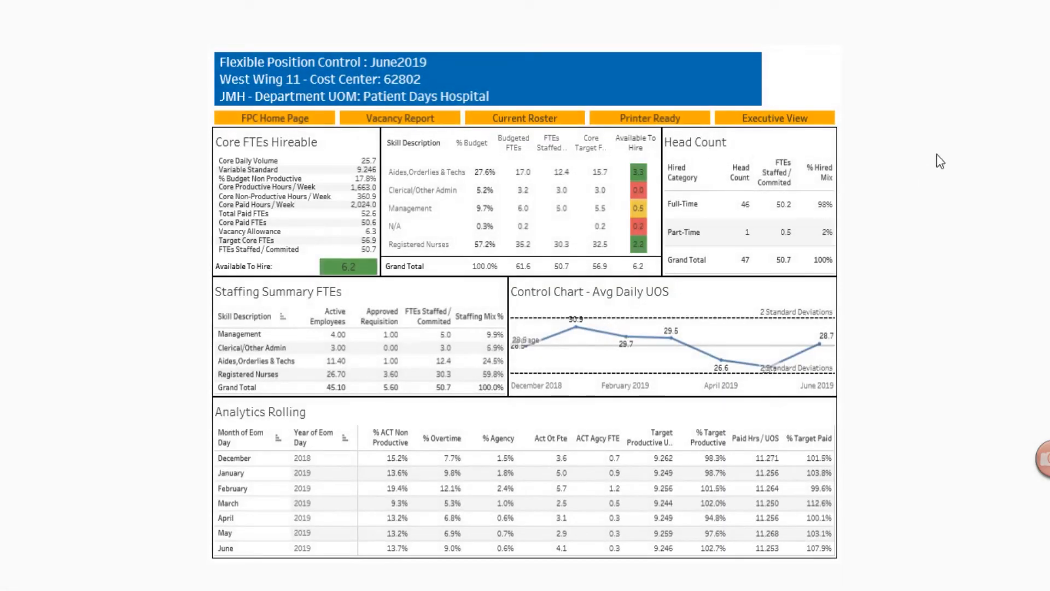
mouse_move(914, 261)
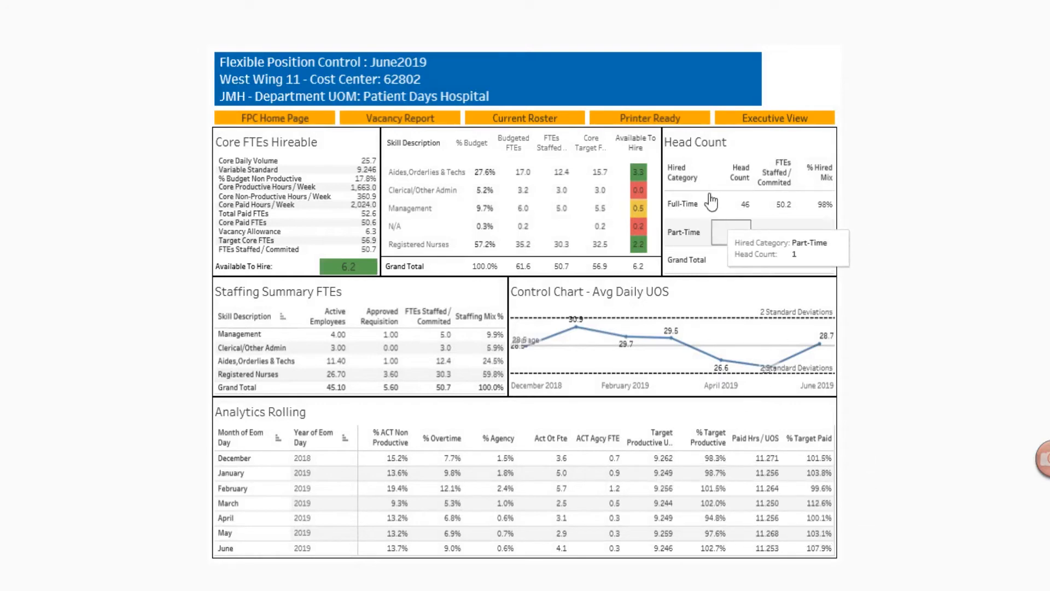
mouse_move(906, 227)
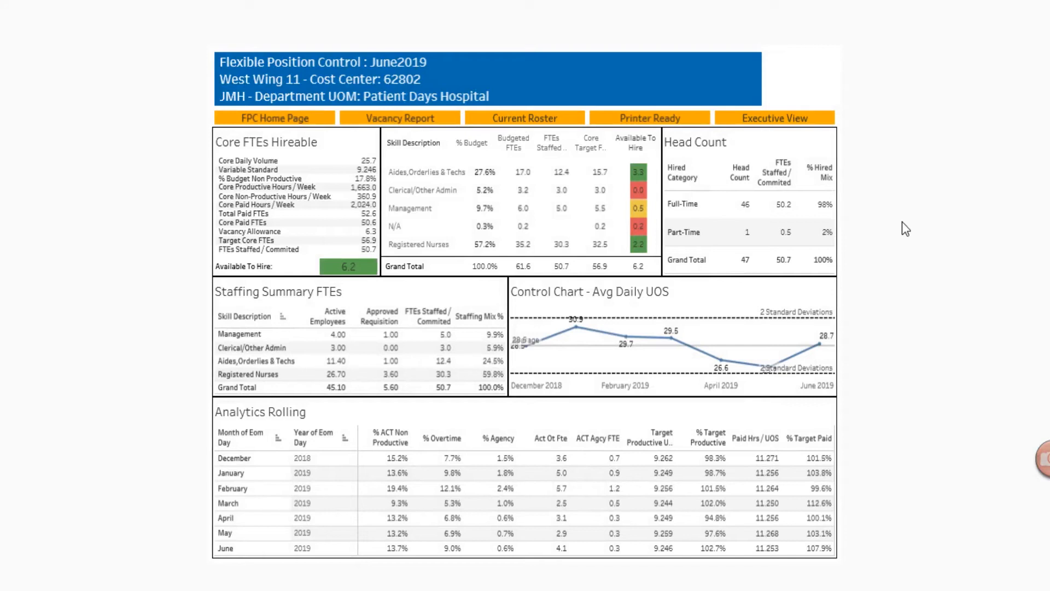
mouse_move(928, 118)
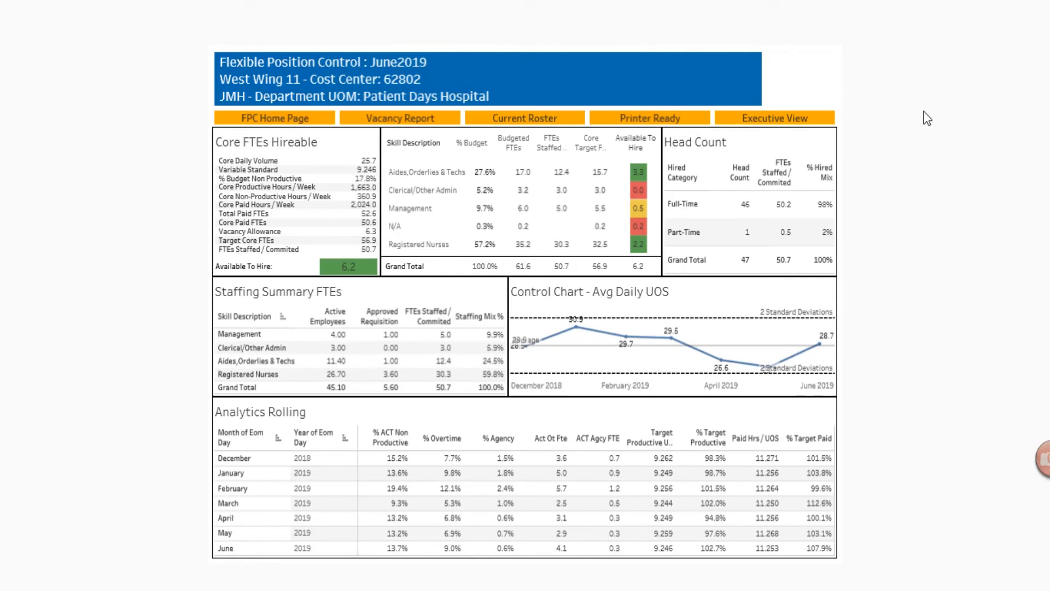
mouse_move(883, 87)
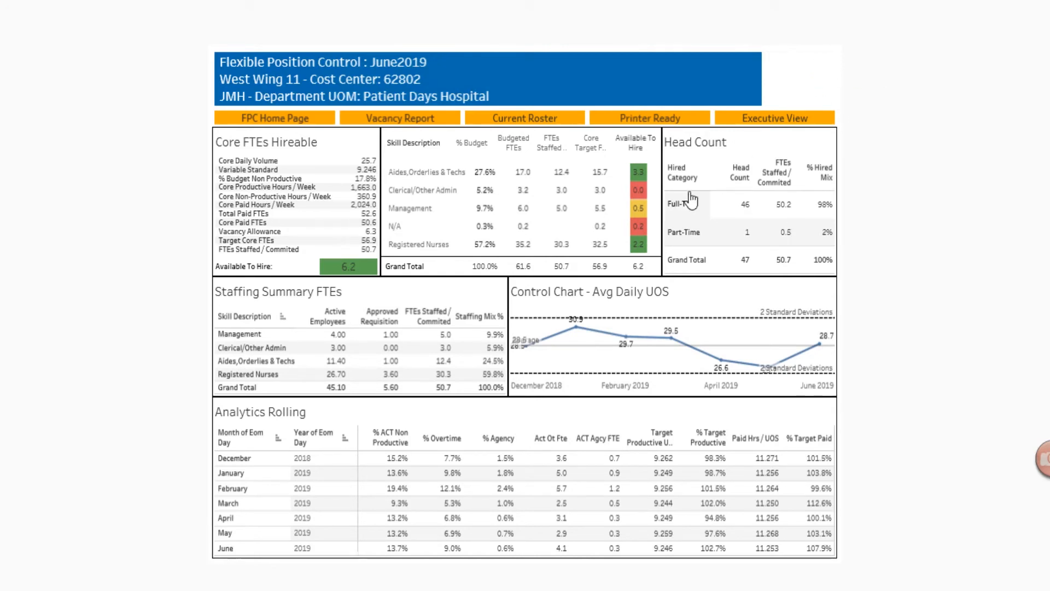
mouse_move(493, 239)
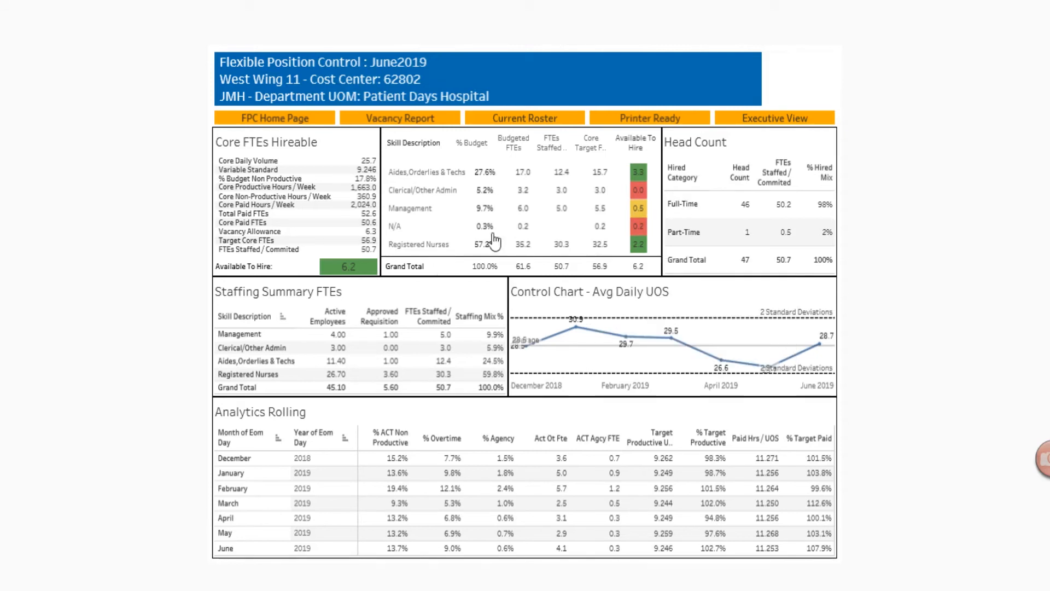
mouse_move(635, 142)
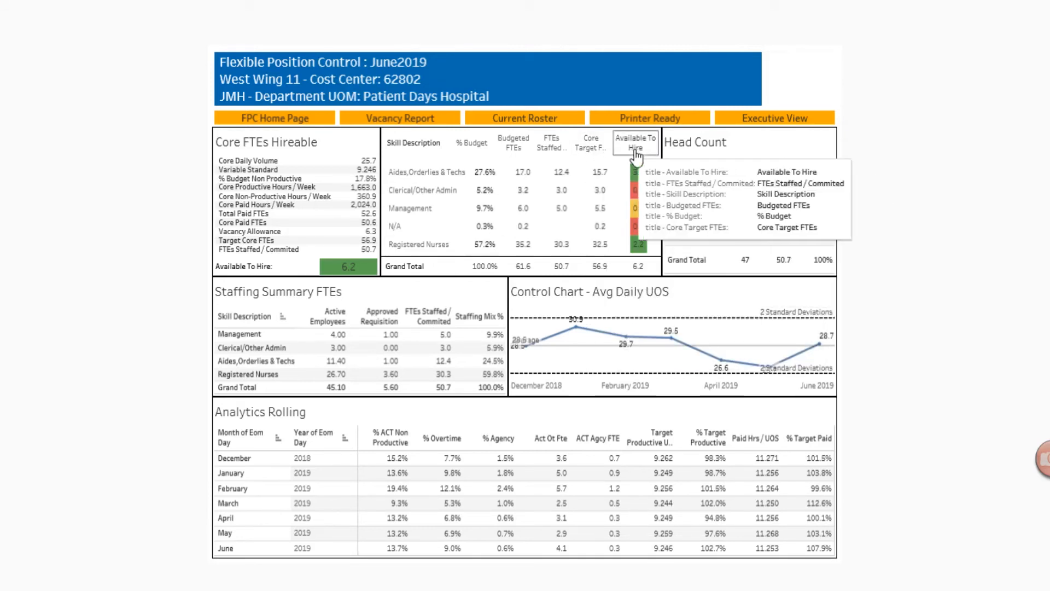
mouse_move(847, 167)
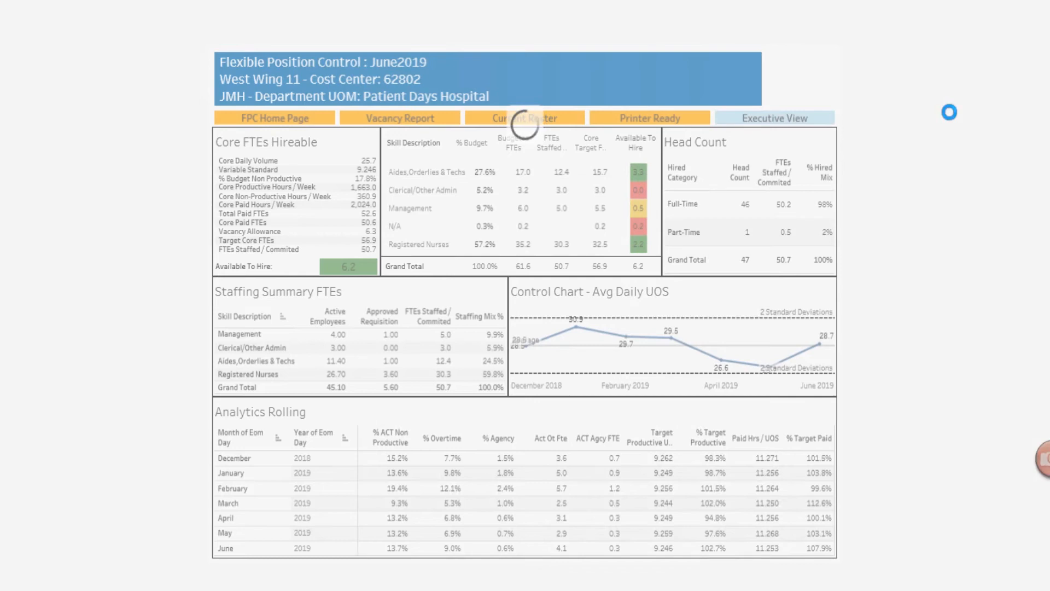
Step: Switch to the Executive Summary of requisitions, offers and totals by financial director
click(774, 118)
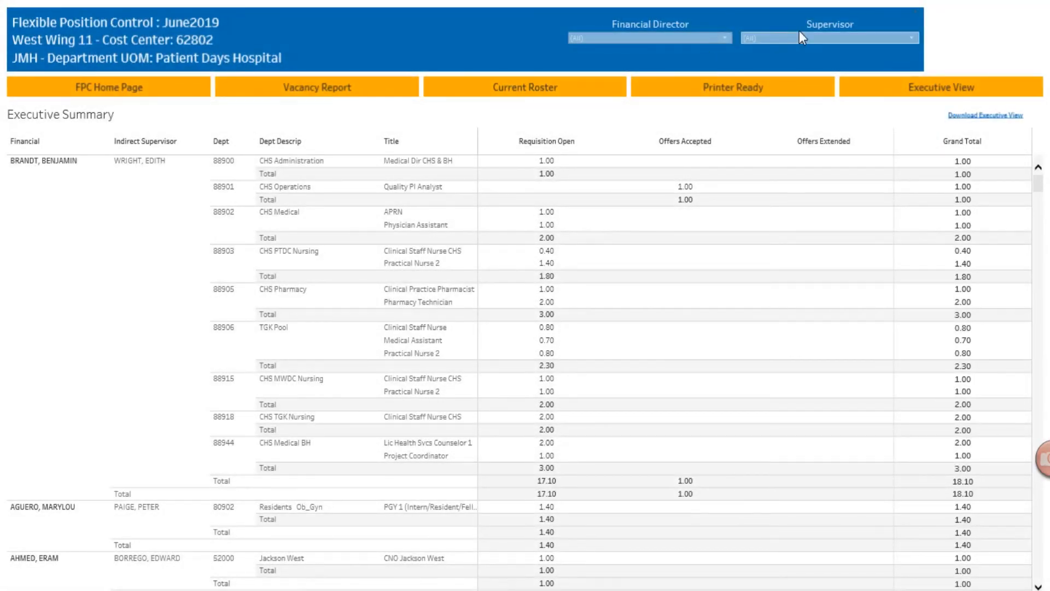
mouse_move(823, 43)
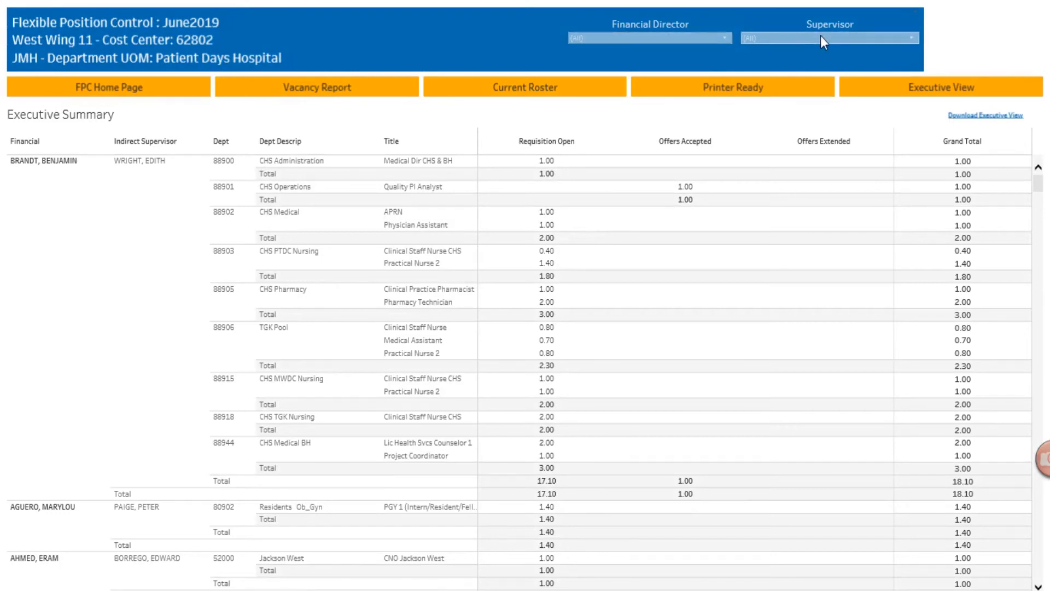
mouse_move(268, 253)
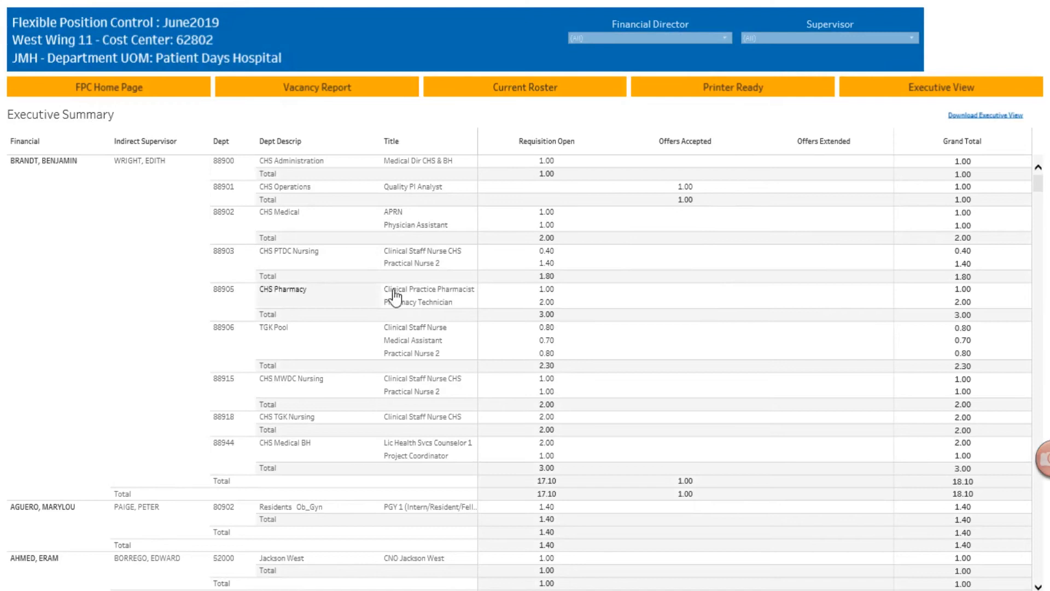
mouse_move(314, 208)
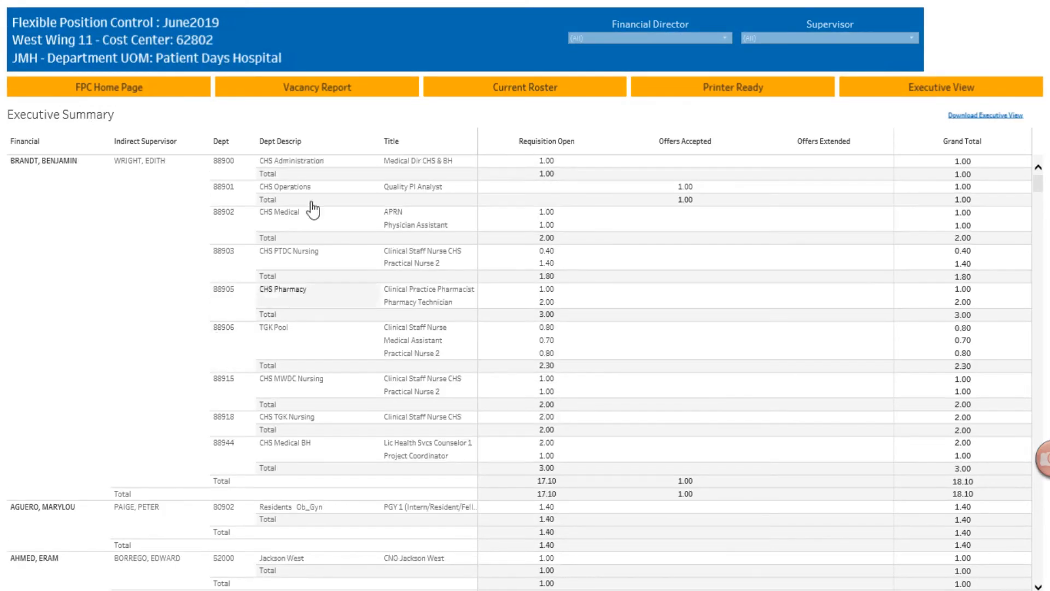
mouse_move(696, 262)
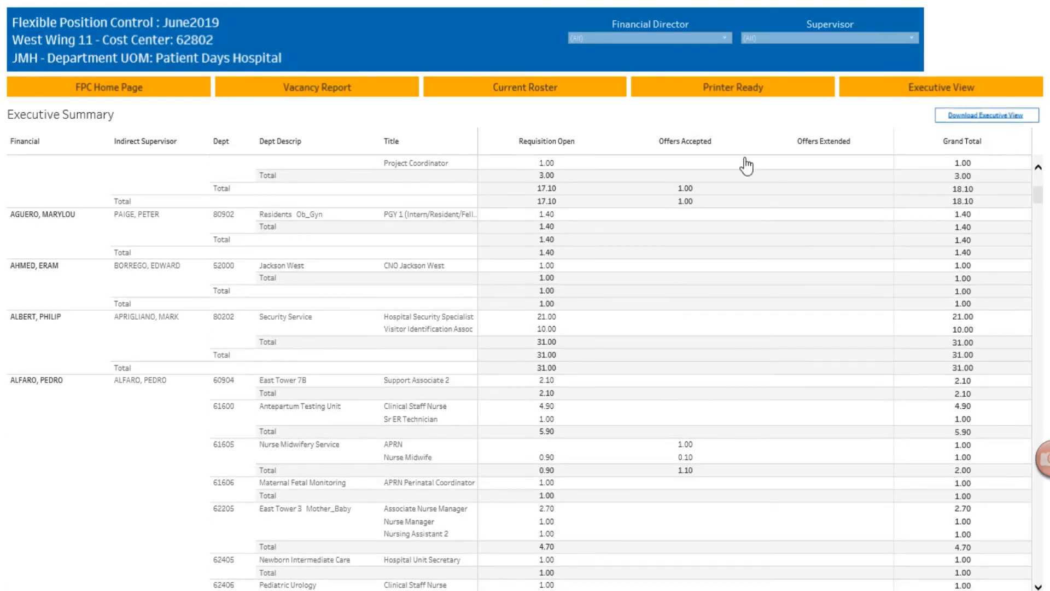
Step: Return to the FPC Home Page and open the Cost Center Core Data download sheet
click(107, 87)
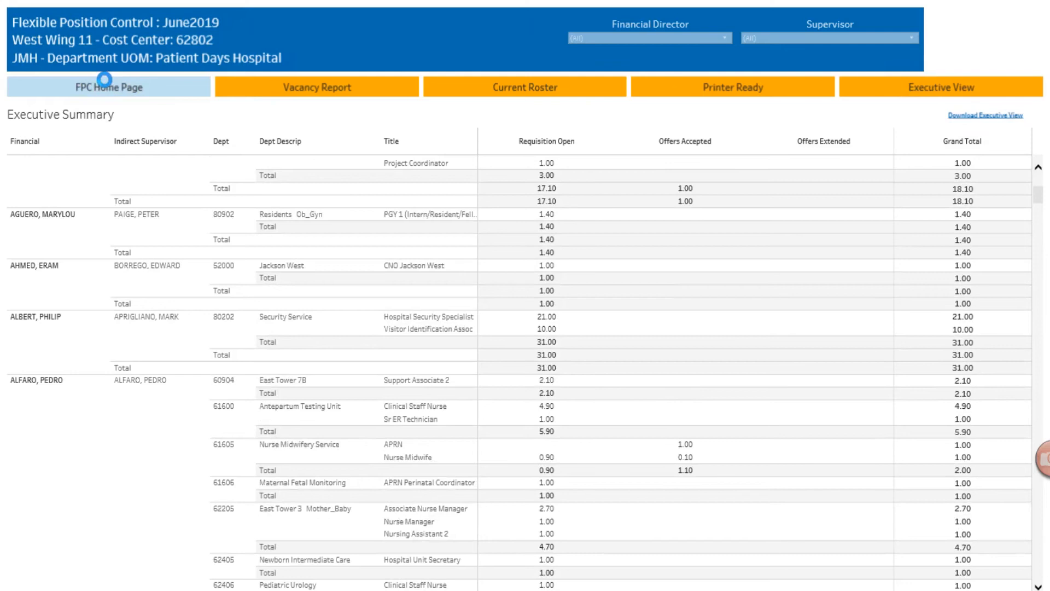
click(315, 85)
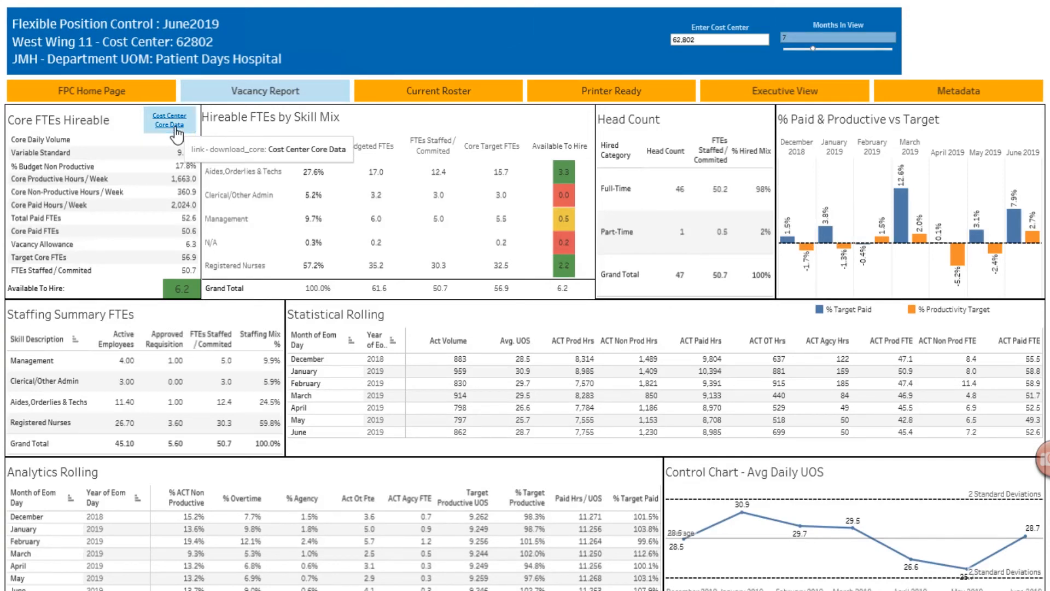
click(168, 121)
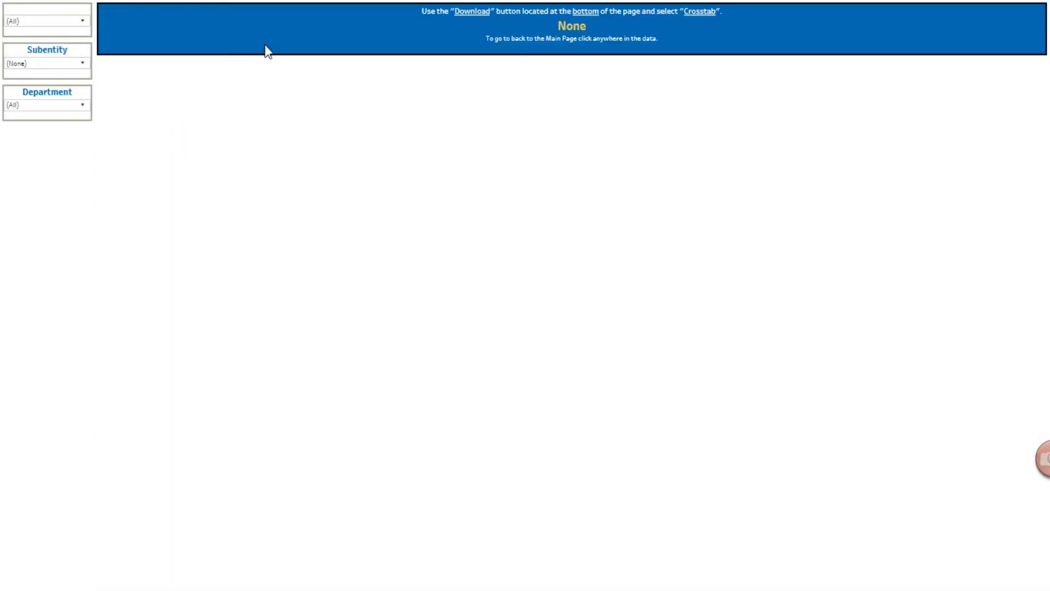
Step: Filter Subentity to Miami_Transplant_Institute, leaving 13 rows of department data
click(46, 64)
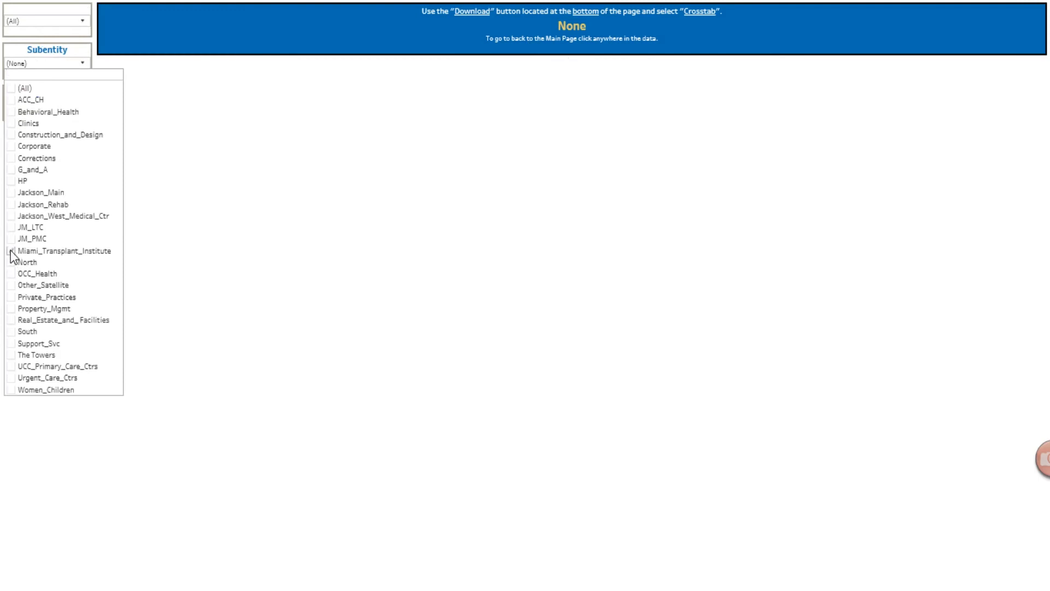
click(10, 251)
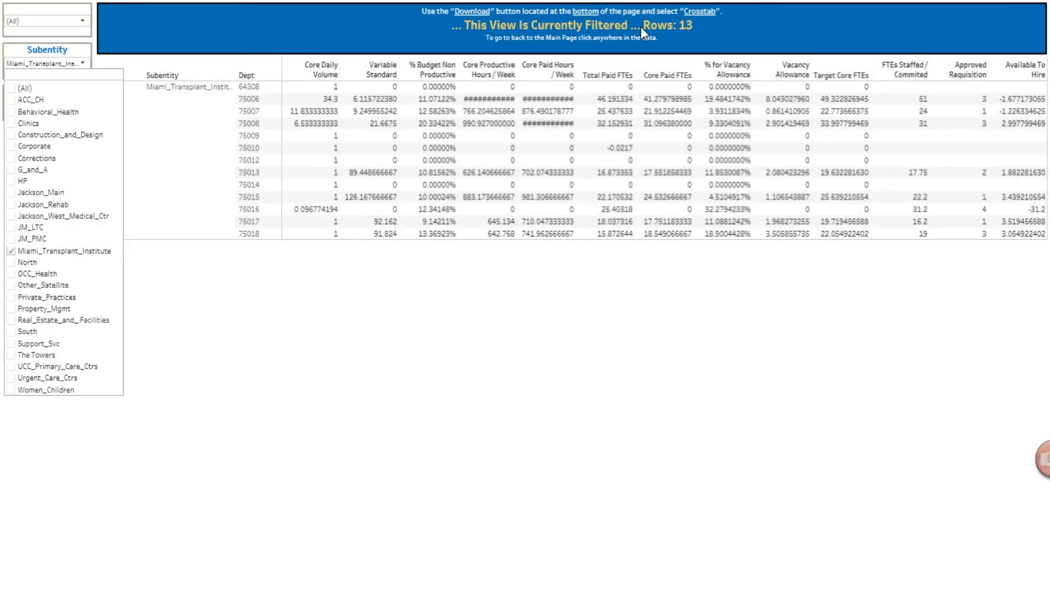
mouse_move(741, 31)
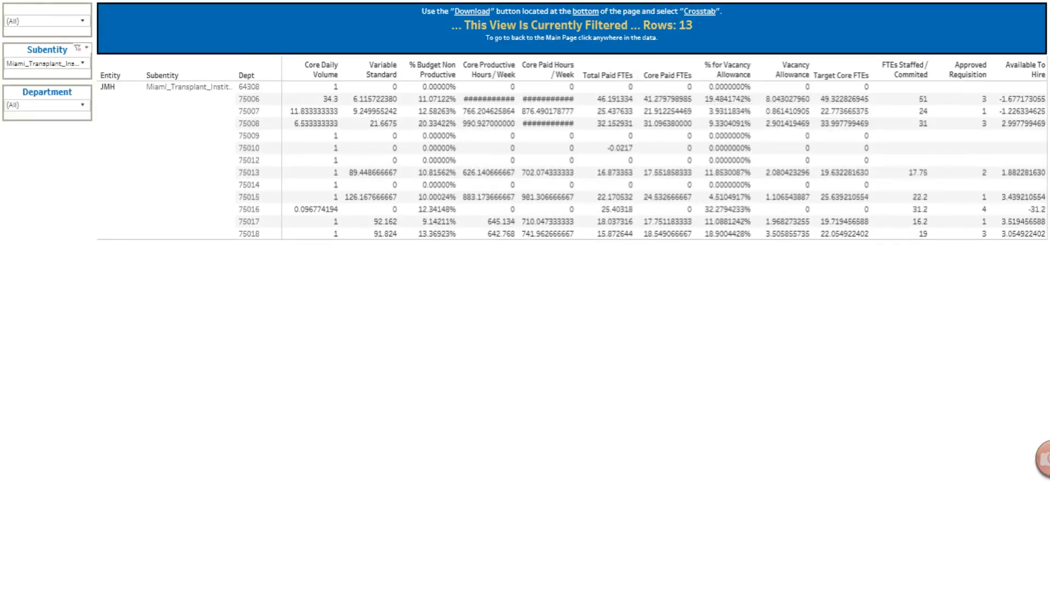
mouse_move(838, 428)
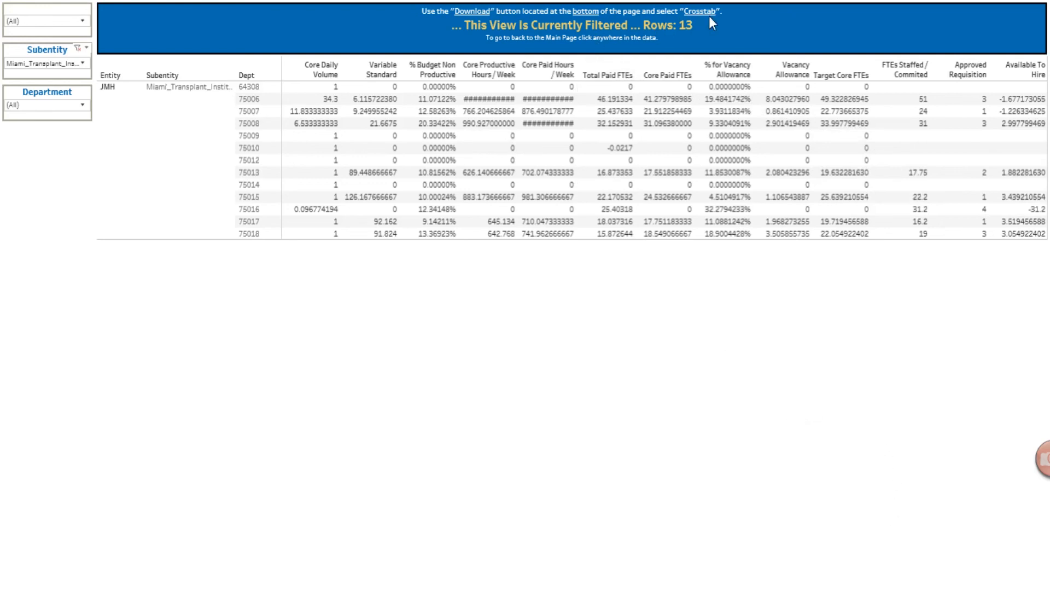
mouse_move(730, 404)
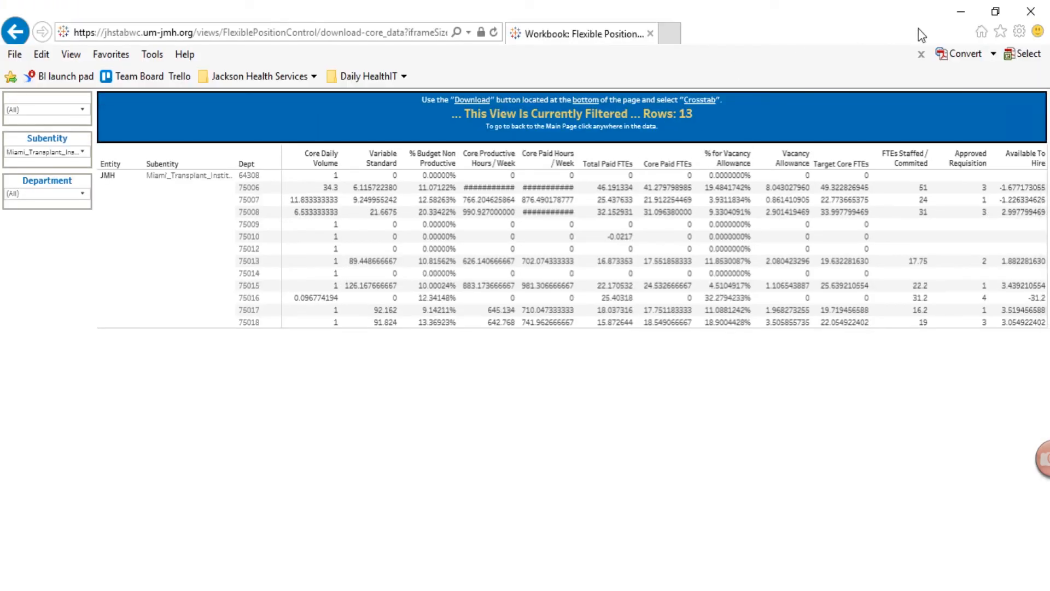
click(315, 212)
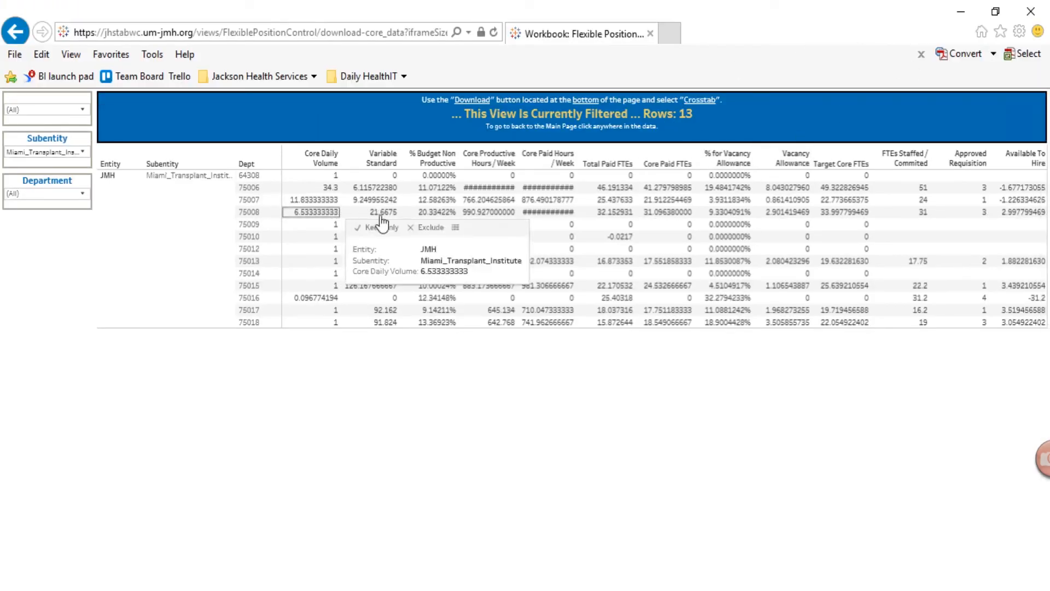
click(372, 199)
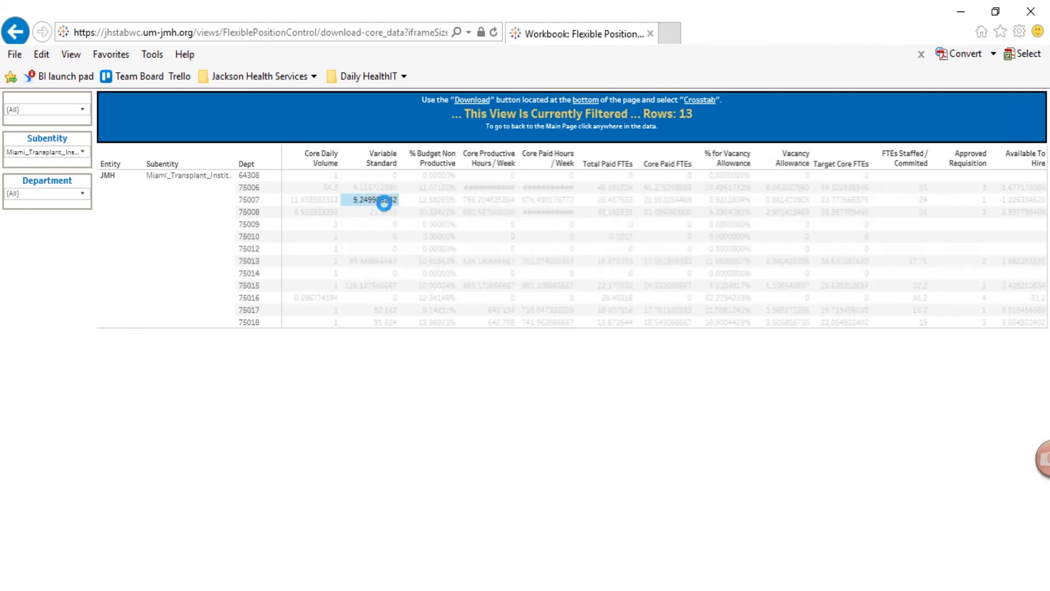